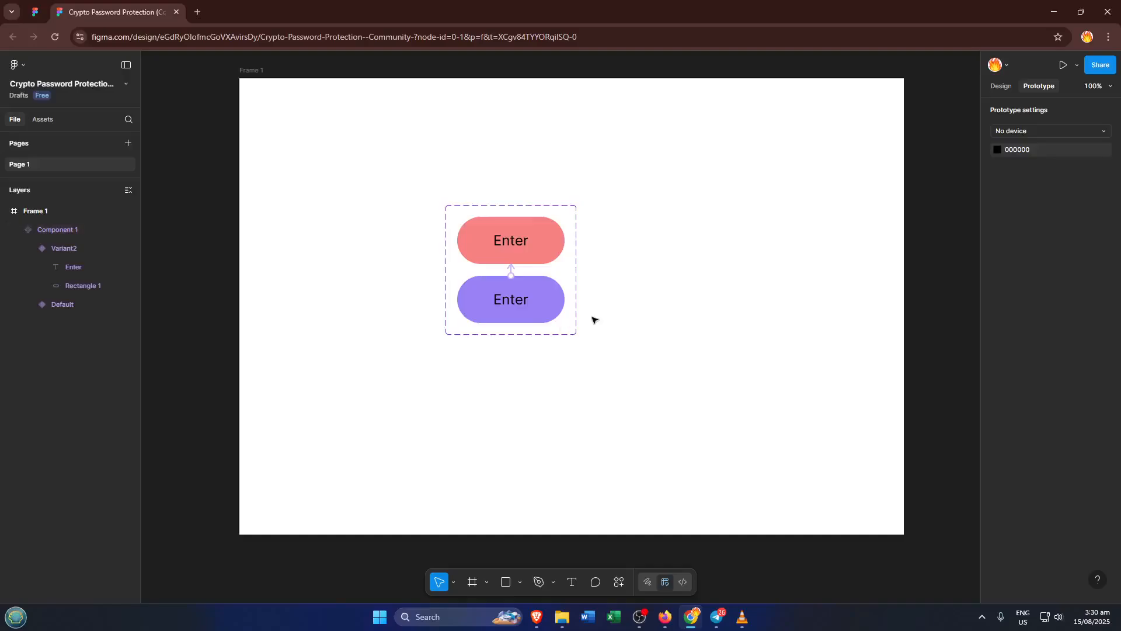
{"action": "mouse_move", "coordinate": [733, 260]}
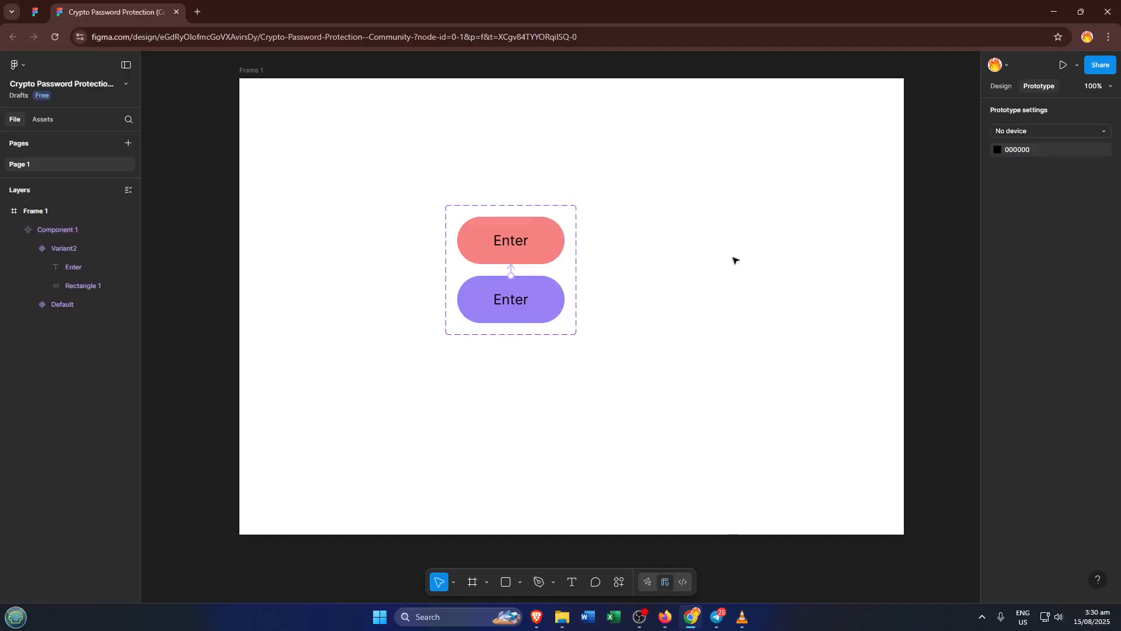
{"action": "mouse_move", "coordinate": [722, 276]}
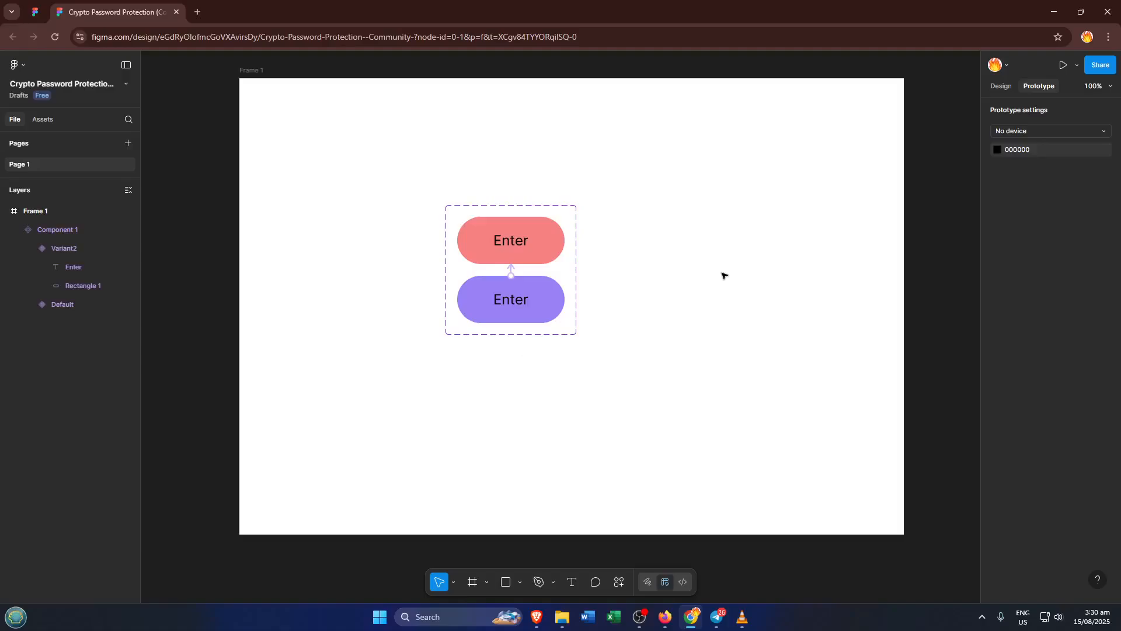
{"action": "mouse_move", "coordinate": [738, 277]}
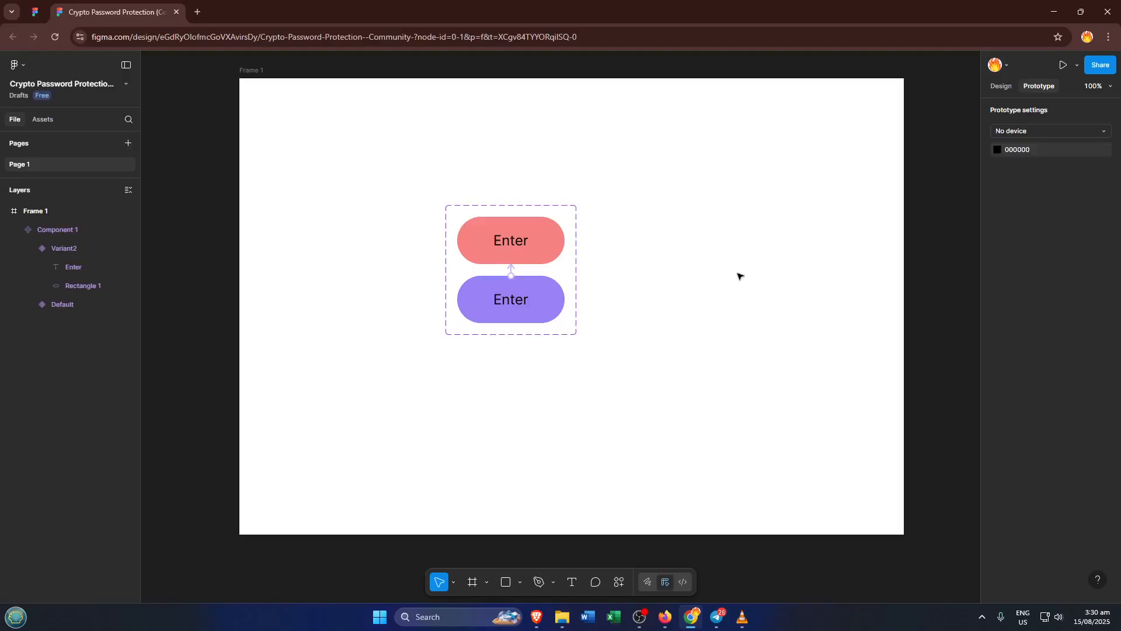
{"action": "mouse_move", "coordinate": [316, 166]}
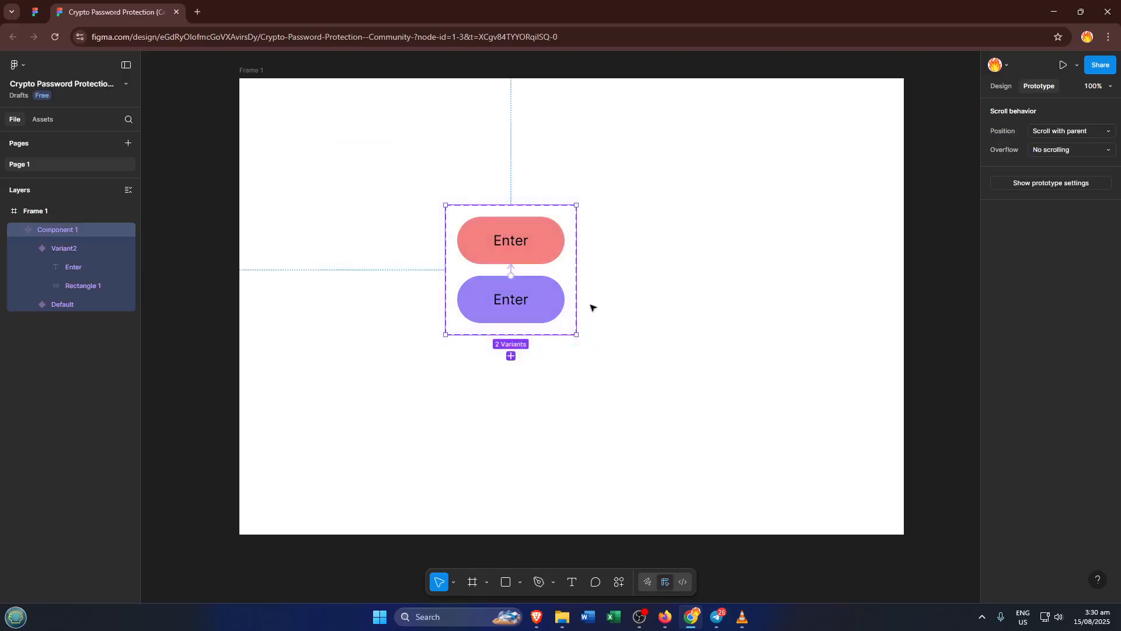
{"action": "mouse_move", "coordinate": [511, 243]}
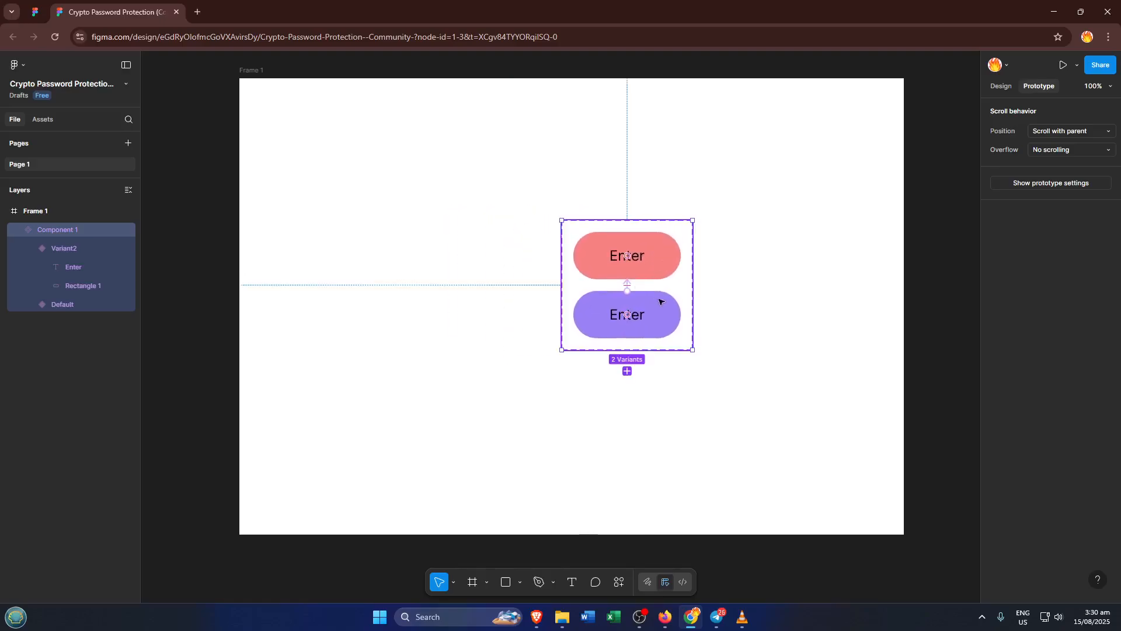
{"action": "mouse_move", "coordinate": [629, 290]}
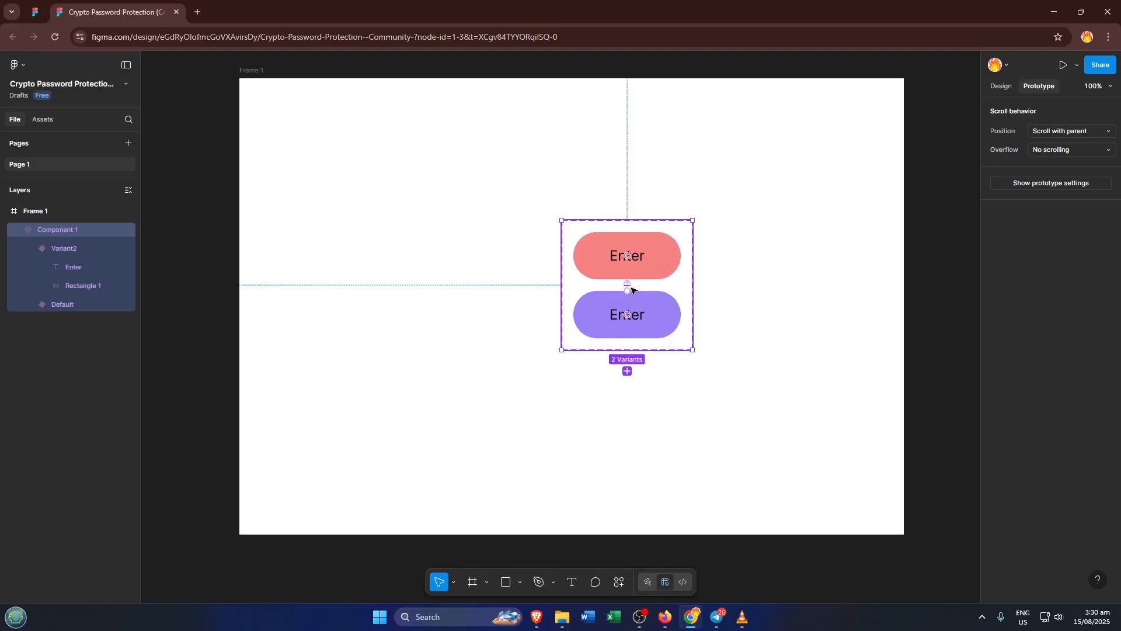
{"action": "left_click", "coordinate": [626, 314]}
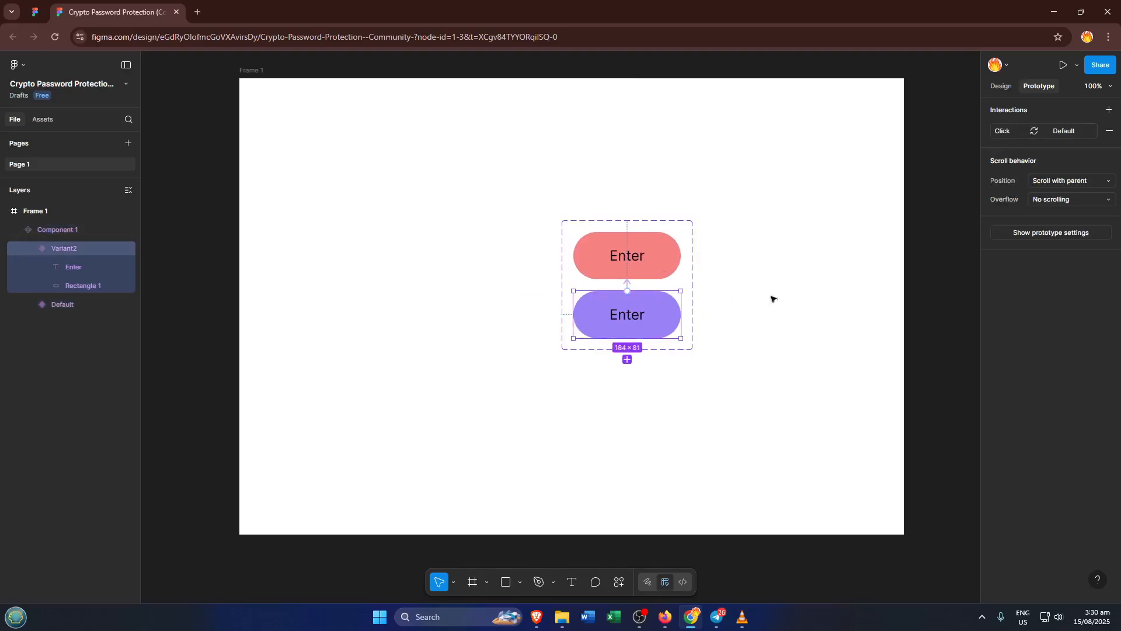
{"action": "left_click", "coordinate": [422, 388]}
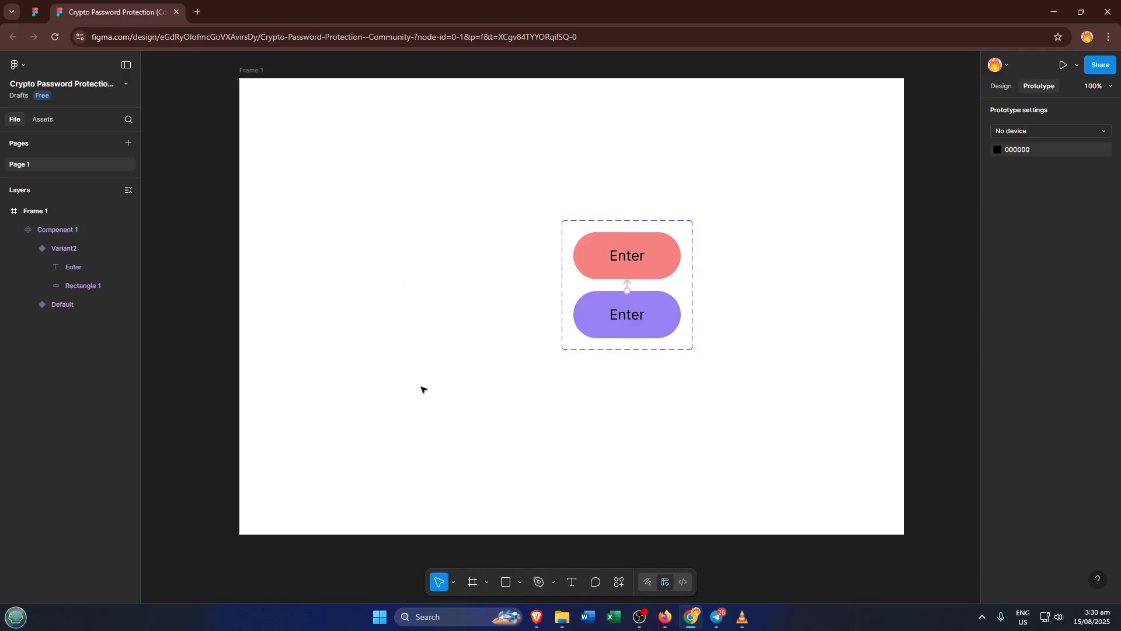
{"action": "mouse_move", "coordinate": [508, 360]}
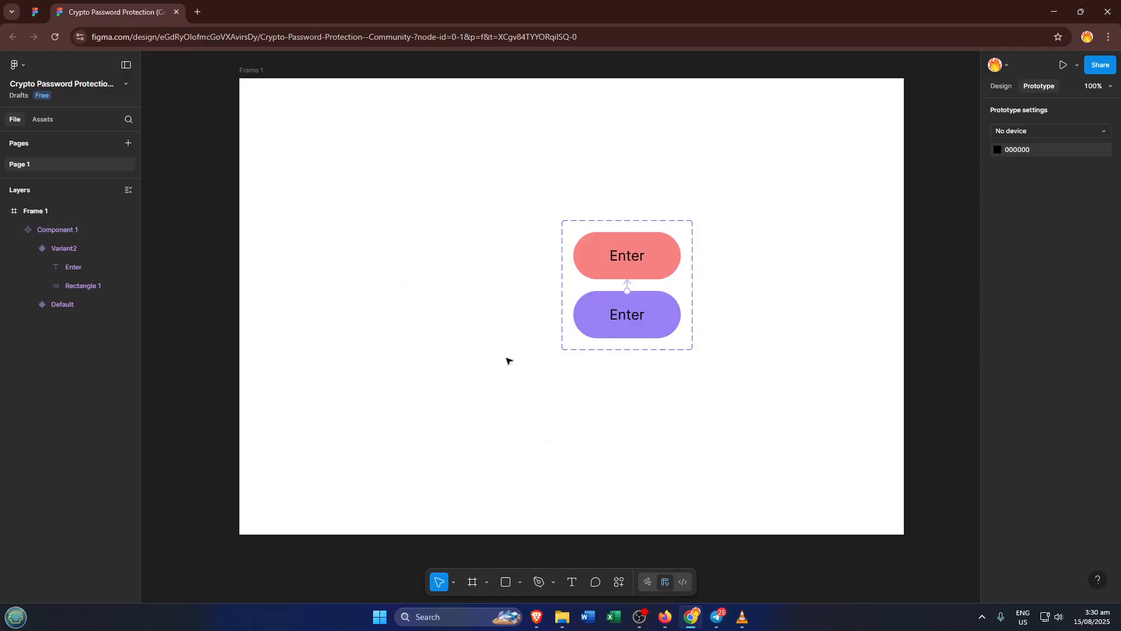
{"action": "mouse_move", "coordinate": [217, 108]}
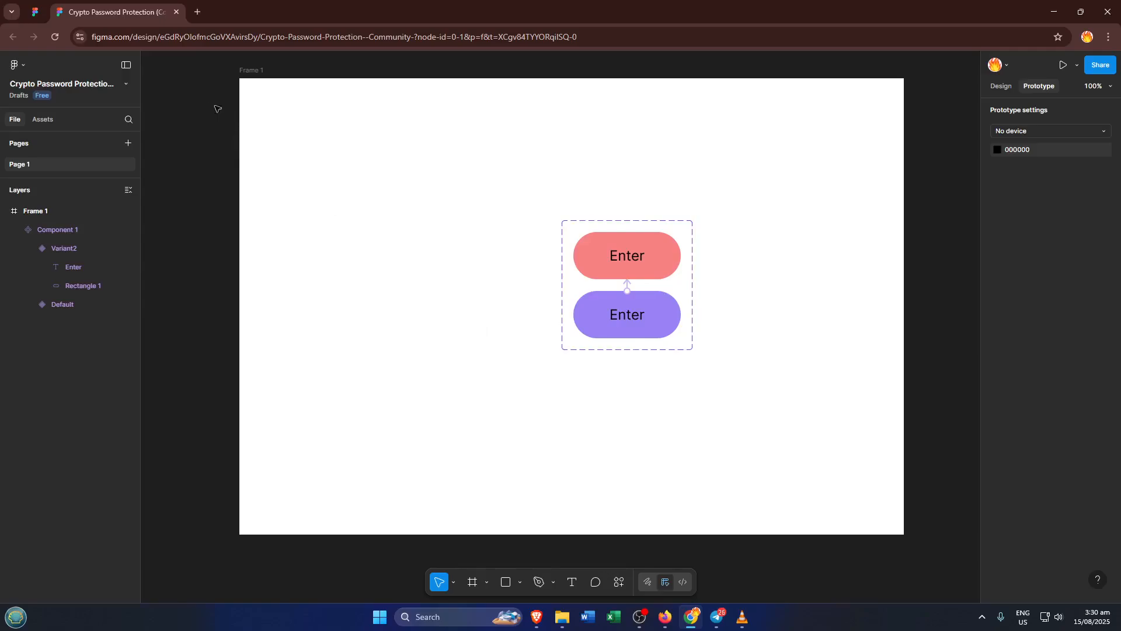
{"action": "mouse_move", "coordinate": [210, 58]}
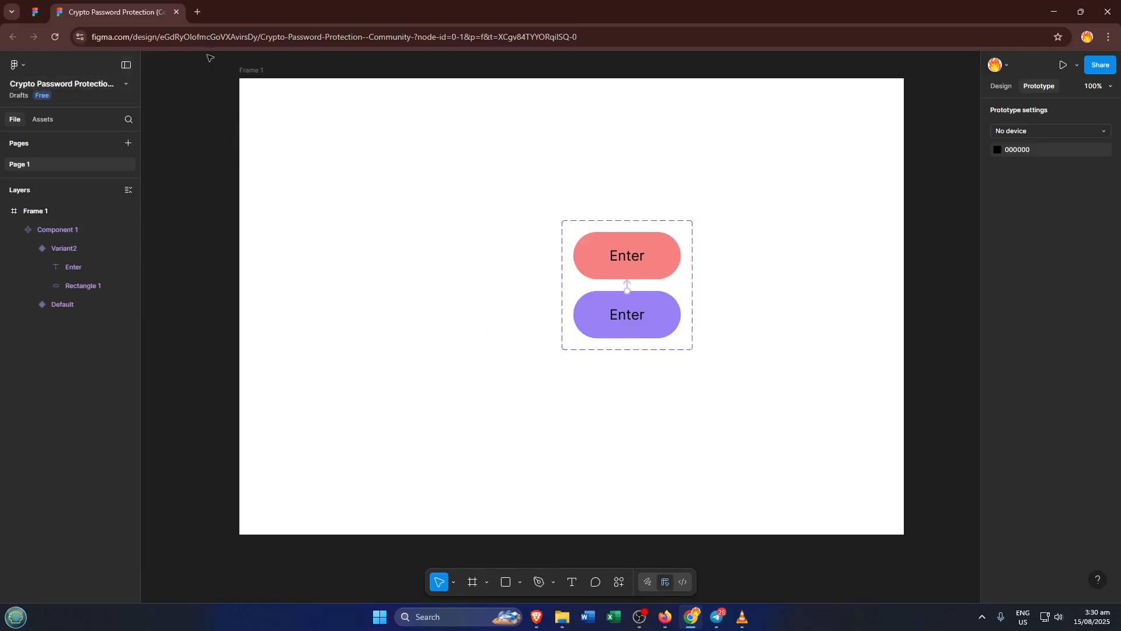
{"action": "mouse_move", "coordinate": [195, 116]}
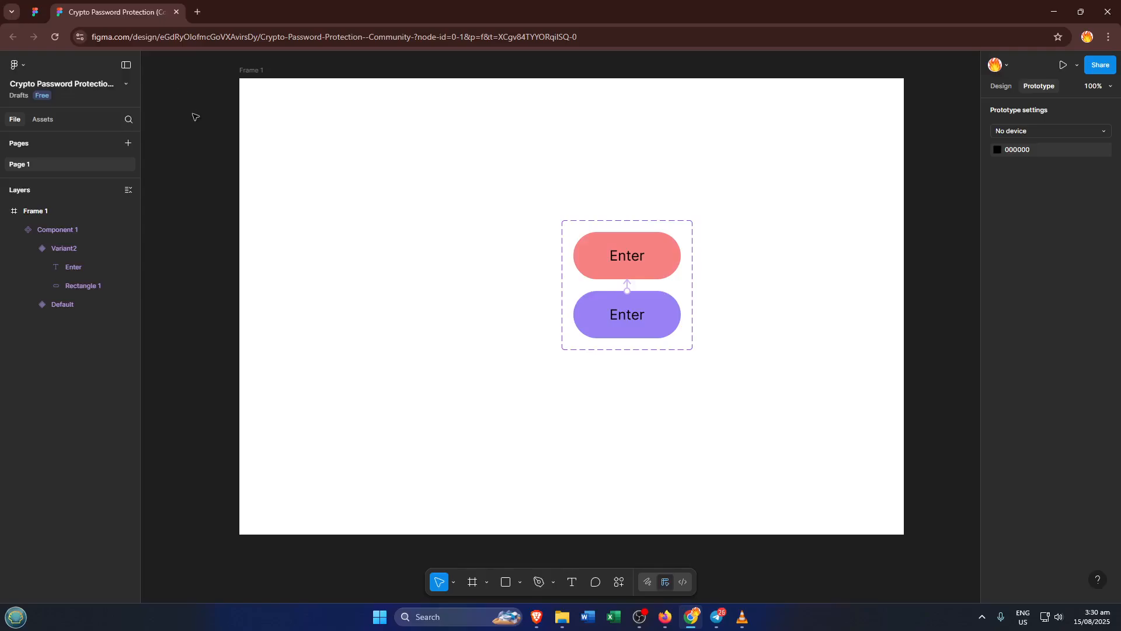
{"action": "mouse_move", "coordinate": [195, 151]}
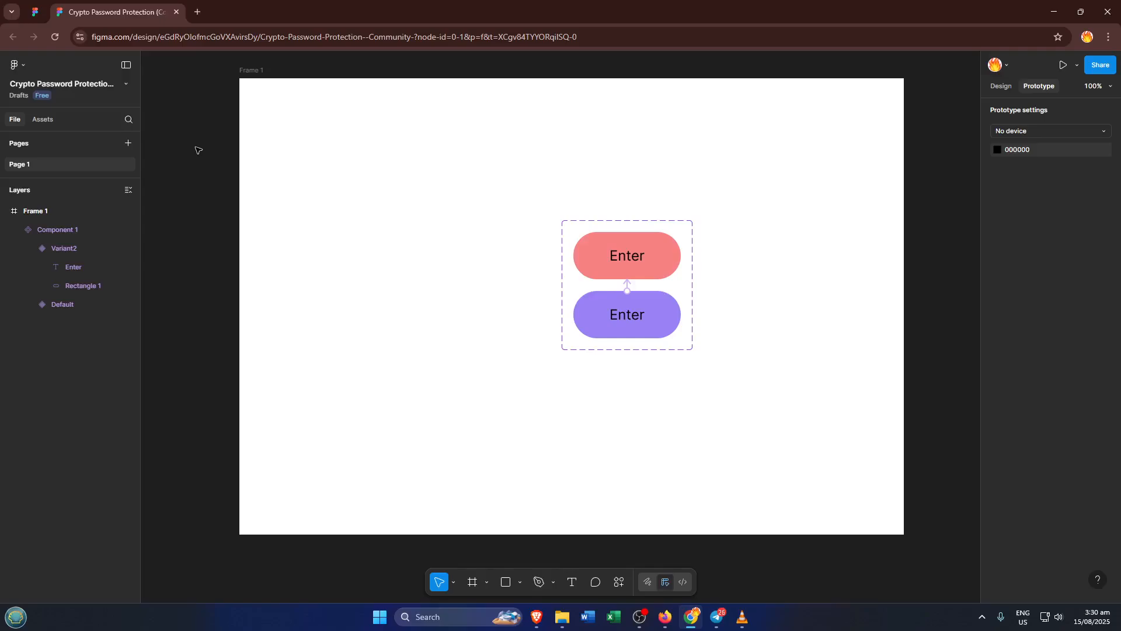
{"action": "mouse_move", "coordinate": [199, 148]}
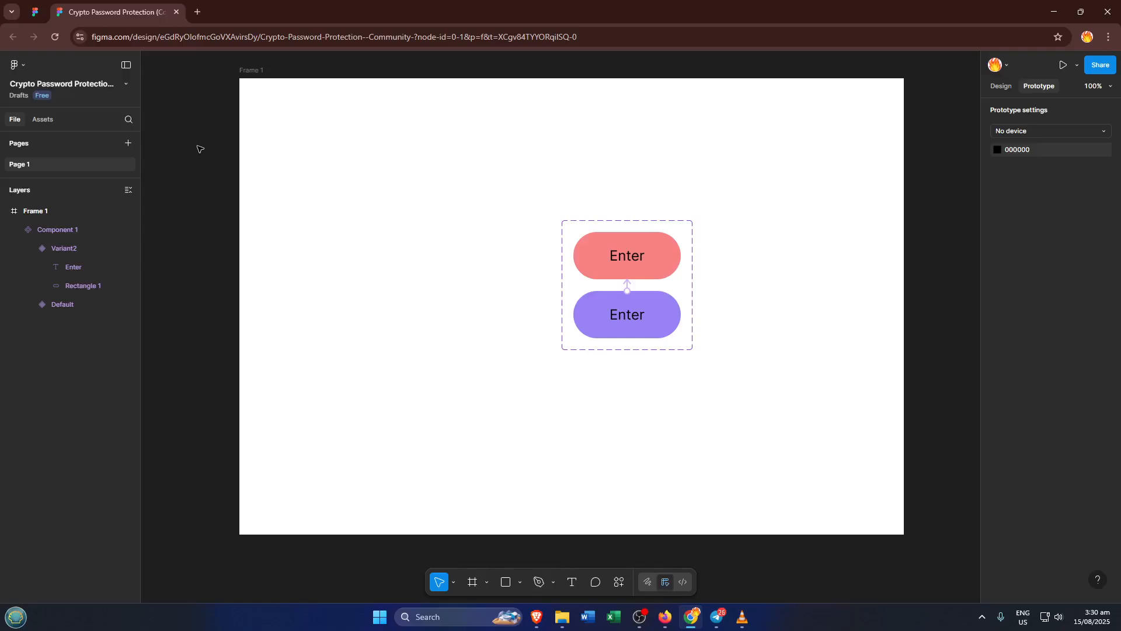
{"action": "mouse_move", "coordinate": [203, 154]}
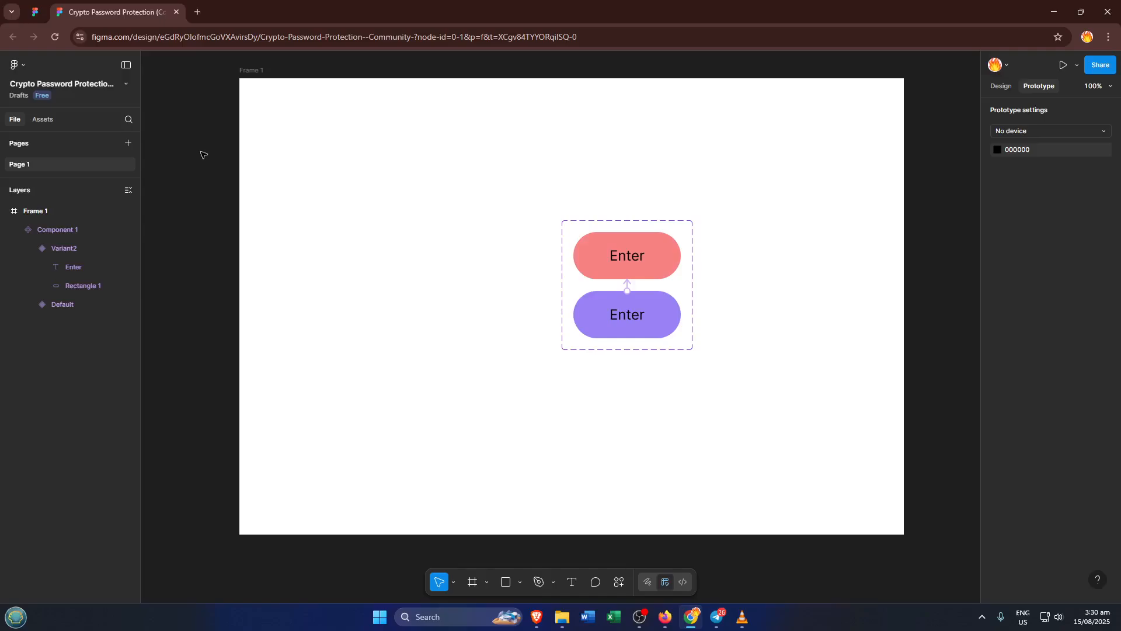
{"action": "mouse_move", "coordinate": [308, 188]}
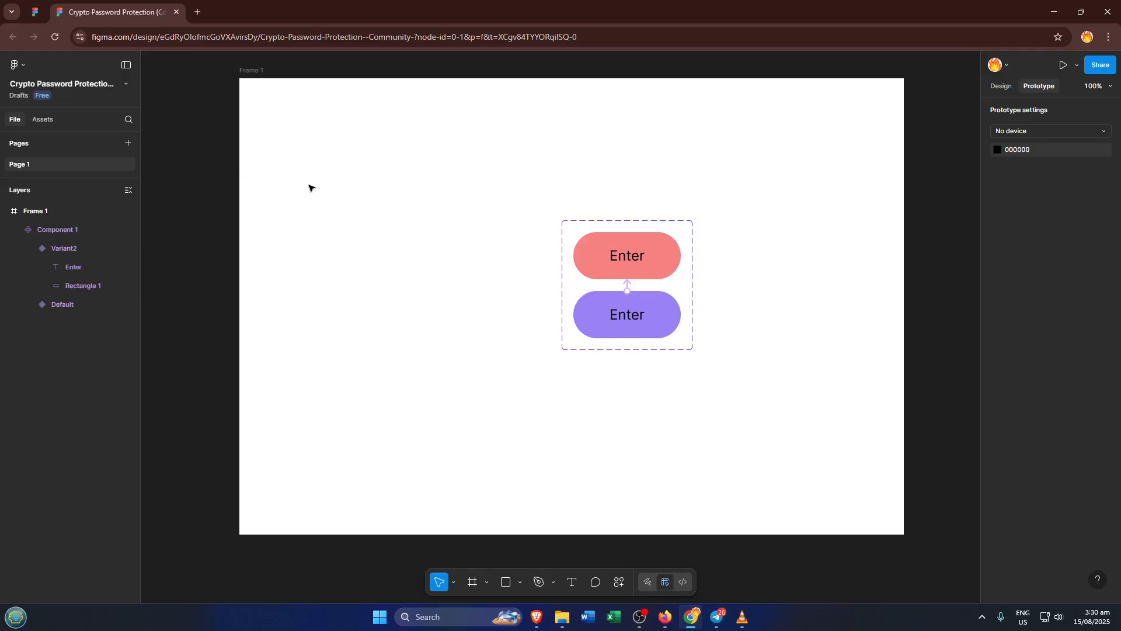
{"action": "mouse_move", "coordinate": [619, 570]}
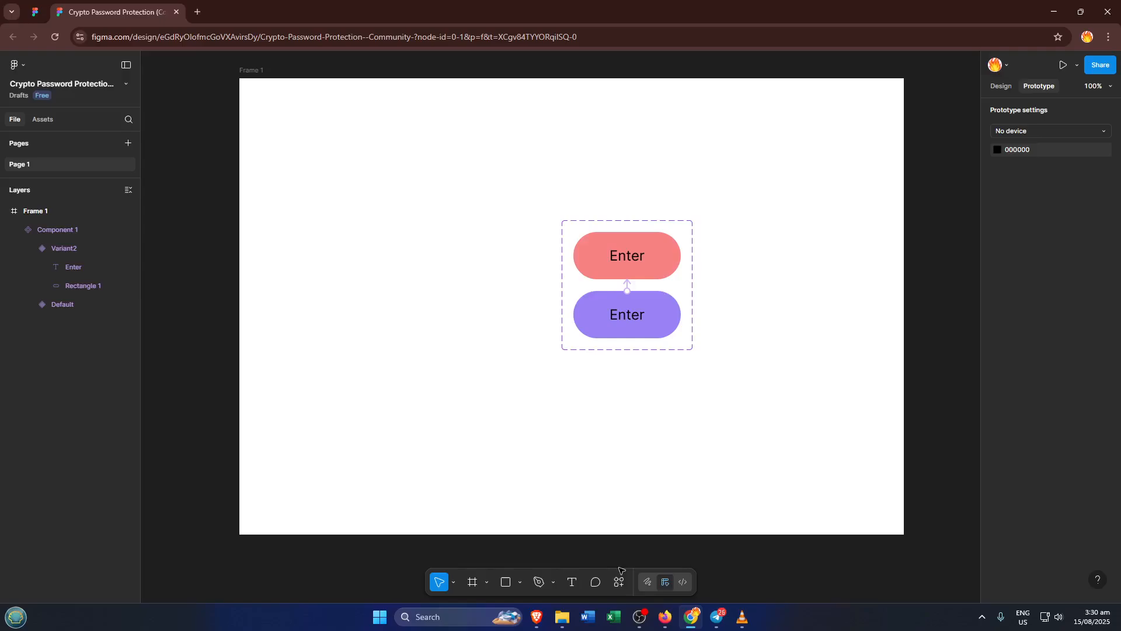
Bring up the actions and resources search listing recent plugins like Figma to Code
{"action": "left_click", "coordinate": [619, 582]}
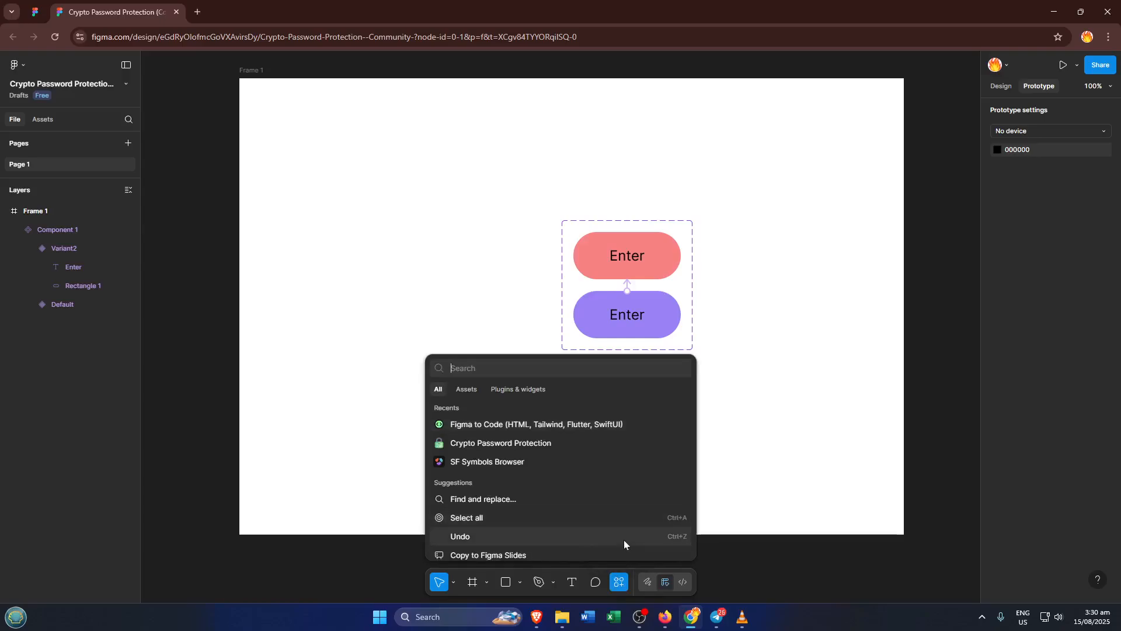
{"action": "mouse_move", "coordinate": [570, 448]}
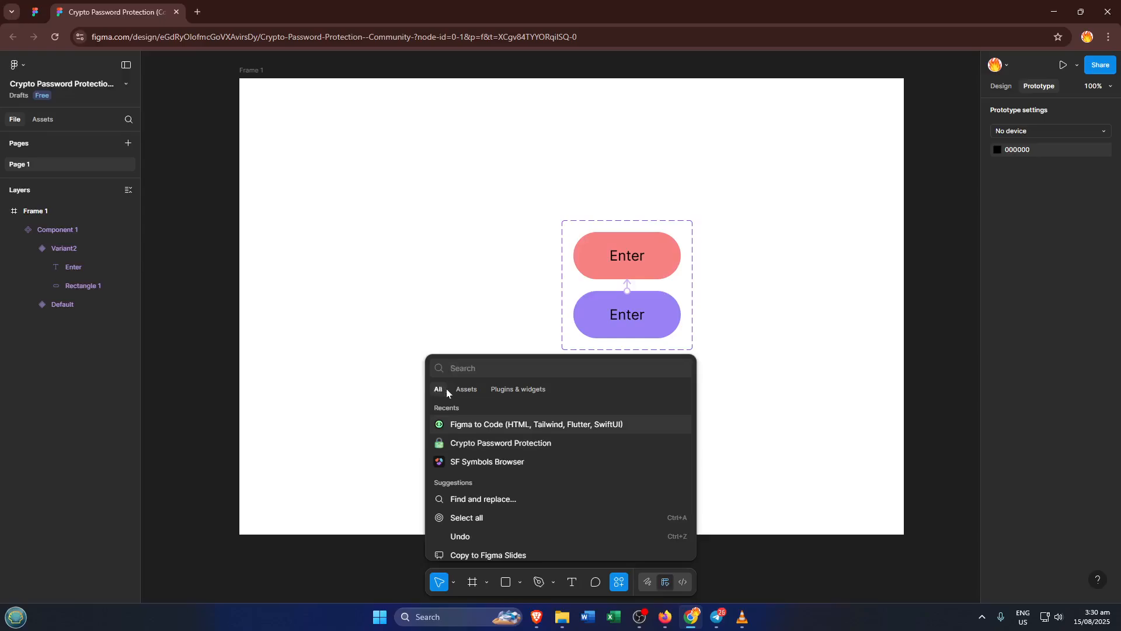
{"action": "mouse_move", "coordinate": [503, 393]}
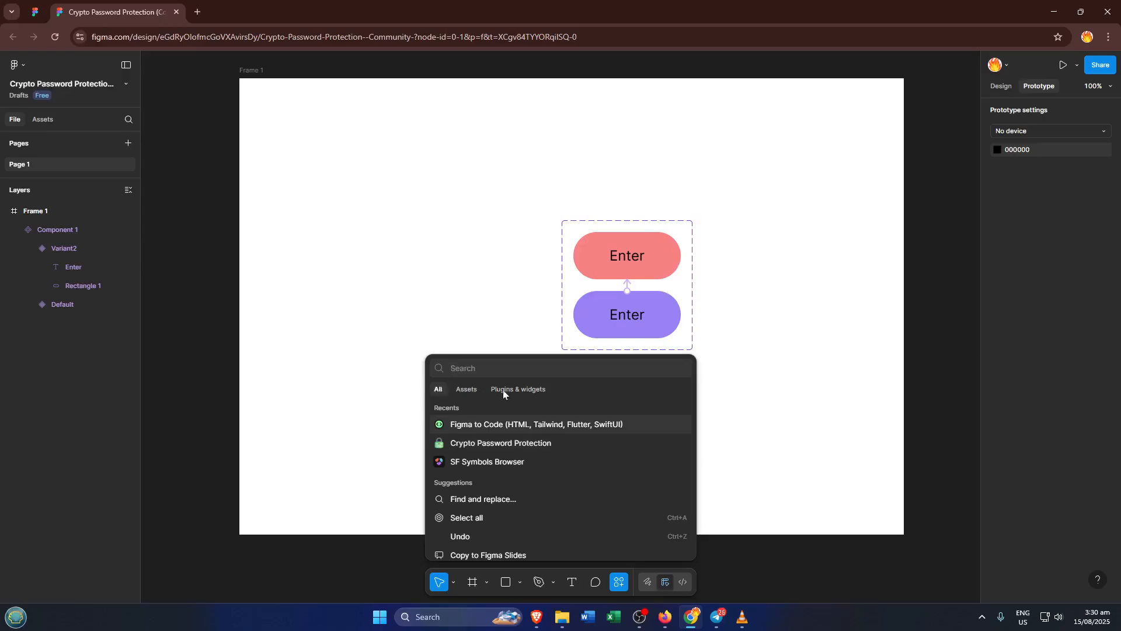
{"action": "mouse_move", "coordinate": [510, 394]}
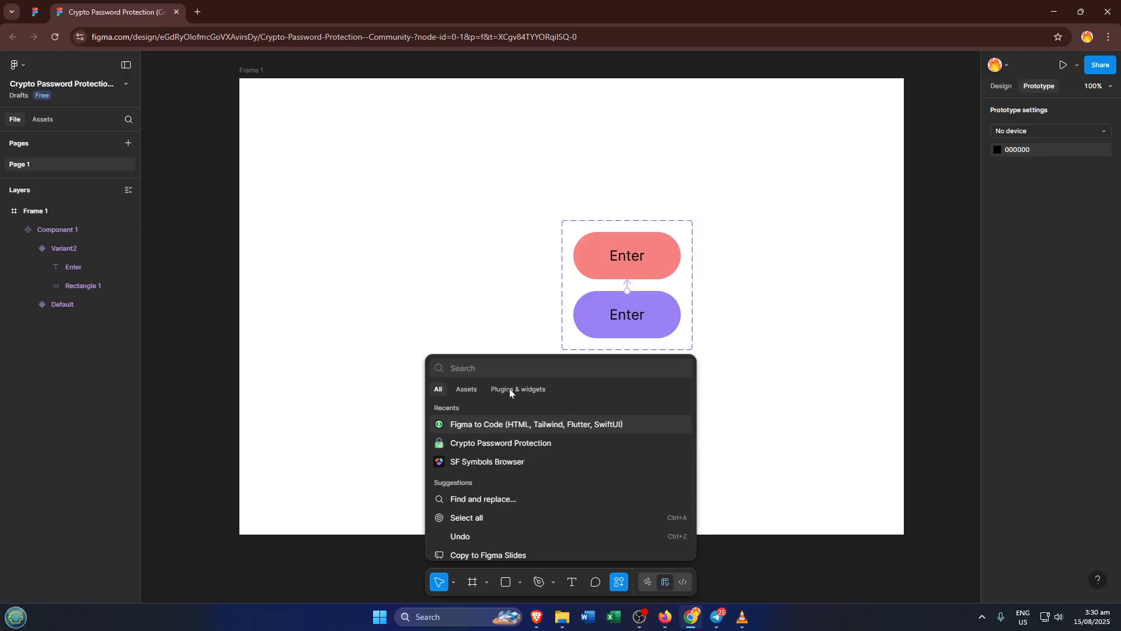
Filter to Plugins & widgets and search 'fig' to surface Figma to Code
{"action": "left_click", "coordinate": [517, 389]}
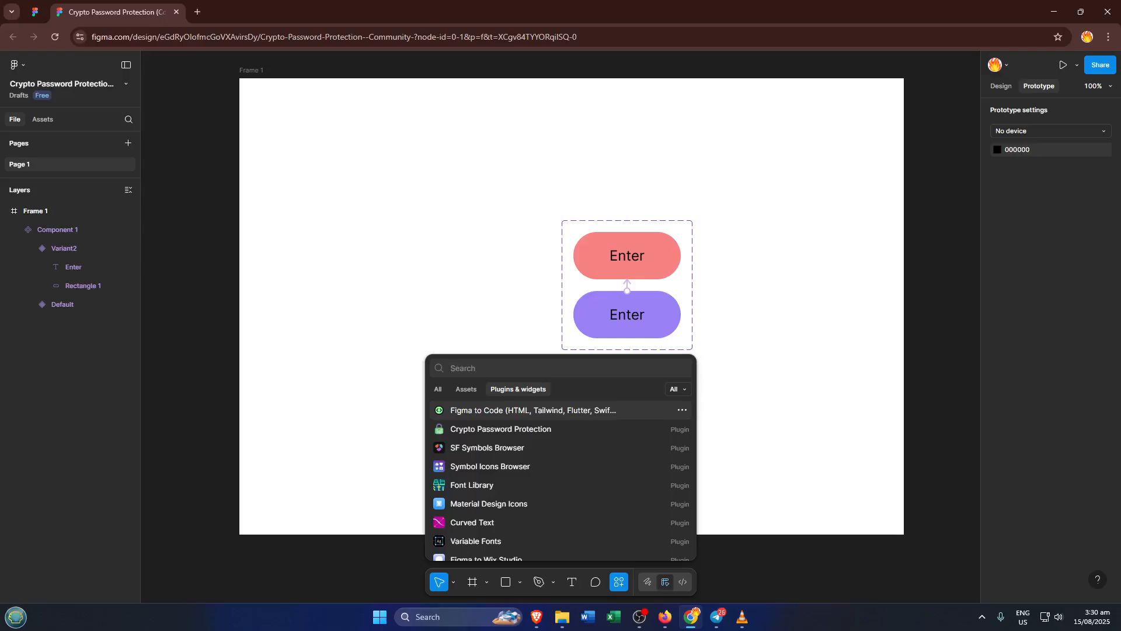
{"action": "type", "text": "fig"}
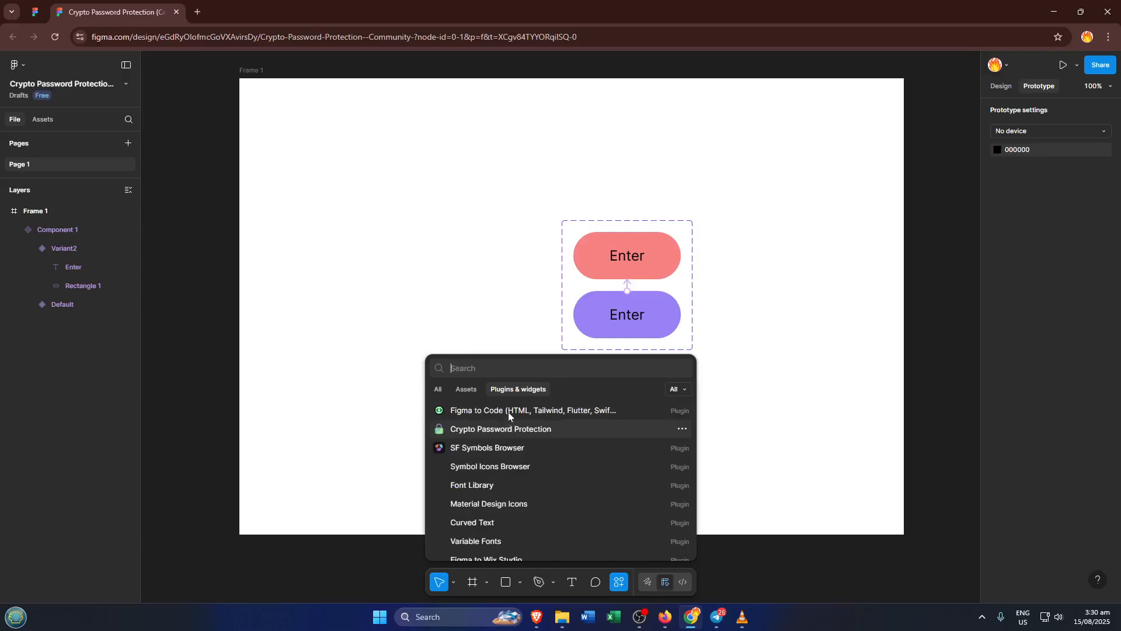
Run Figma to Code and select Component 1 so its HTML and preview generate
{"action": "left_click", "coordinate": [533, 410]}
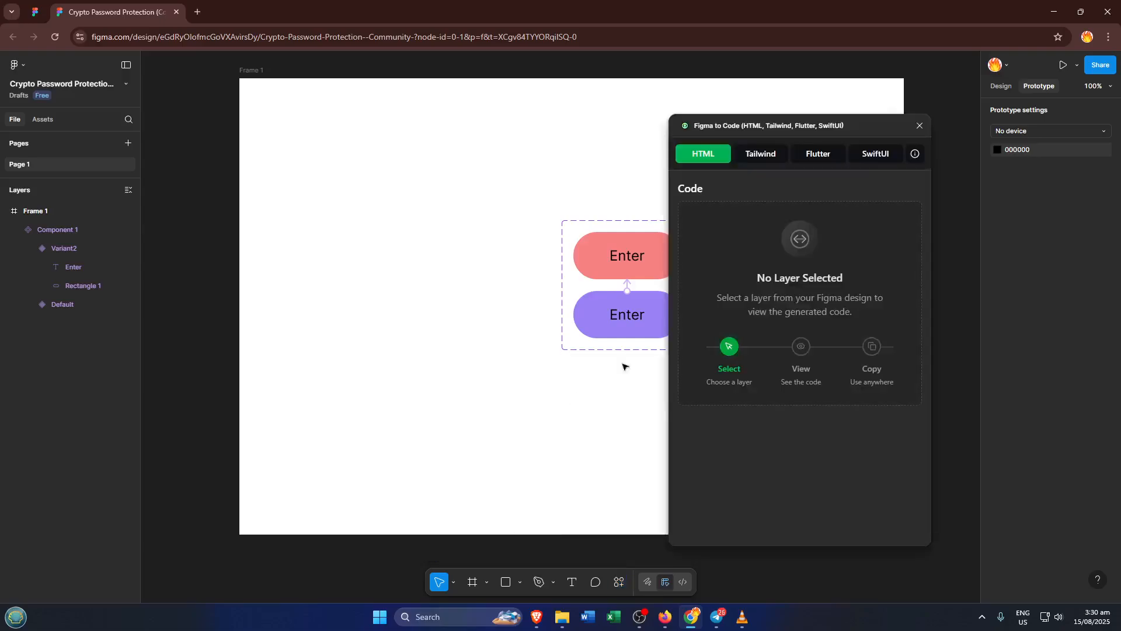
{"action": "mouse_move", "coordinate": [726, 135]}
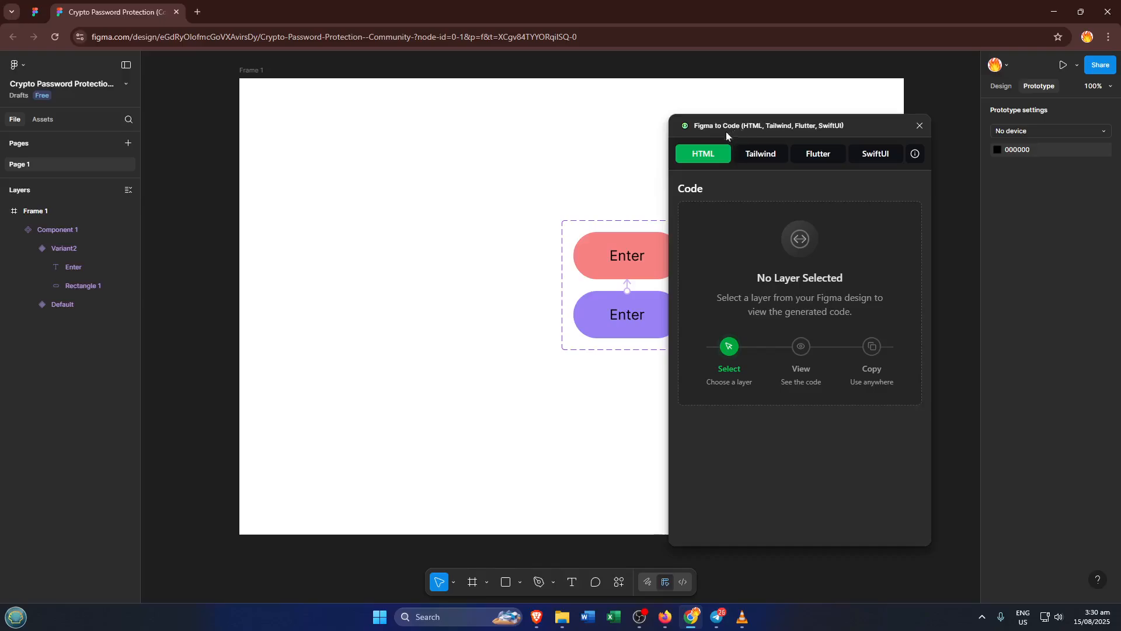
{"action": "mouse_move", "coordinate": [676, 208]}
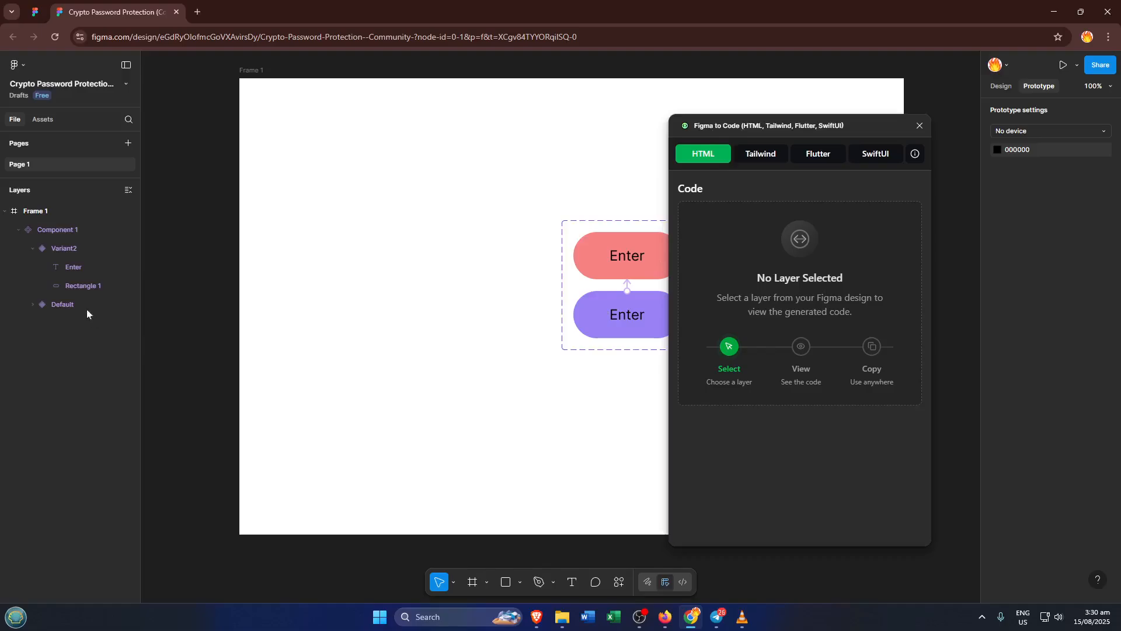
{"action": "left_click", "coordinate": [56, 230]}
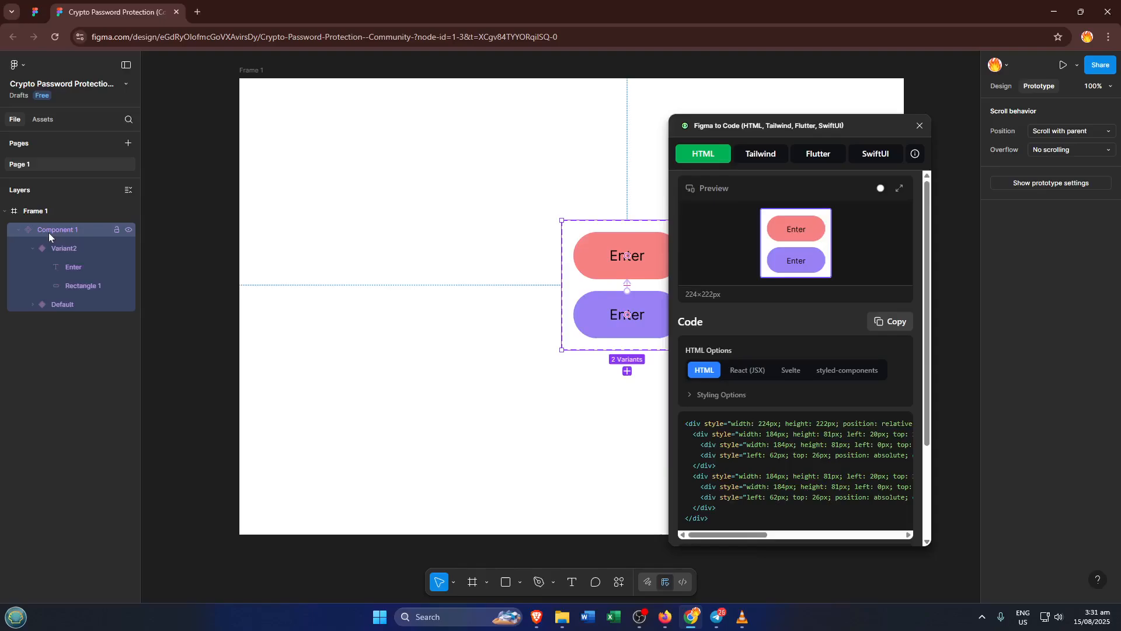
{"action": "left_click", "coordinate": [63, 248]}
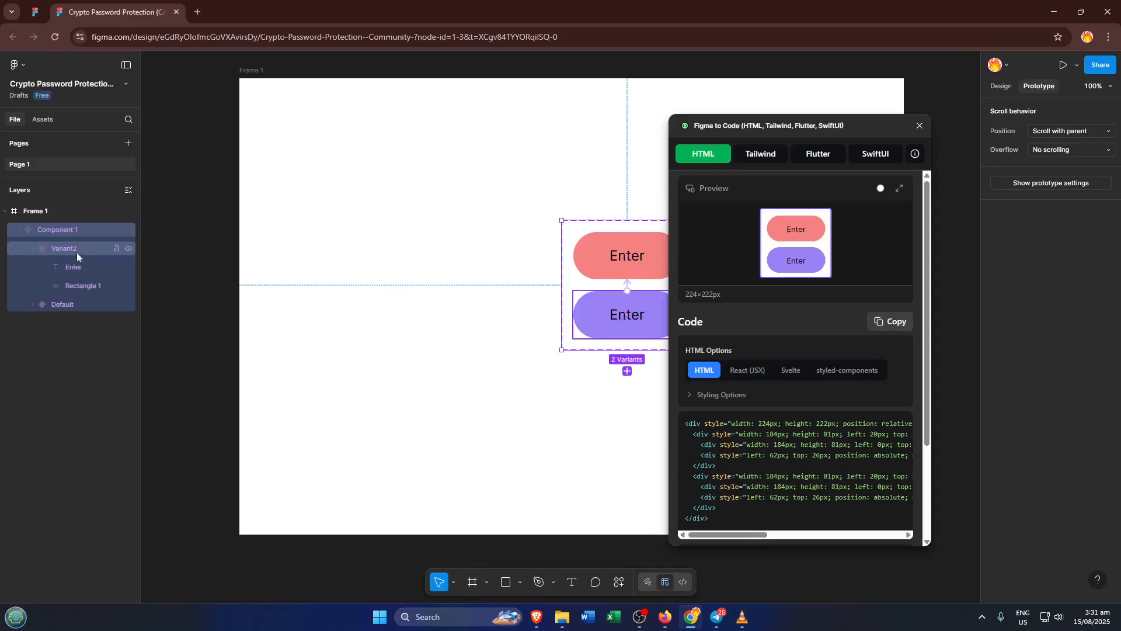
{"action": "left_click", "coordinate": [56, 230]}
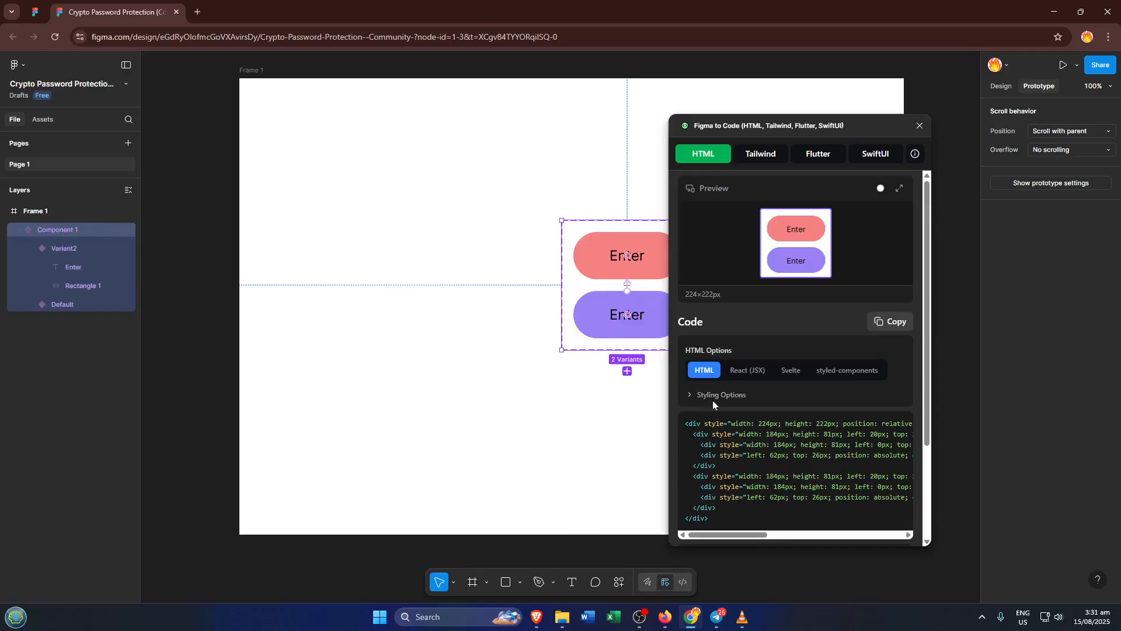
{"action": "mouse_move", "coordinate": [761, 203]}
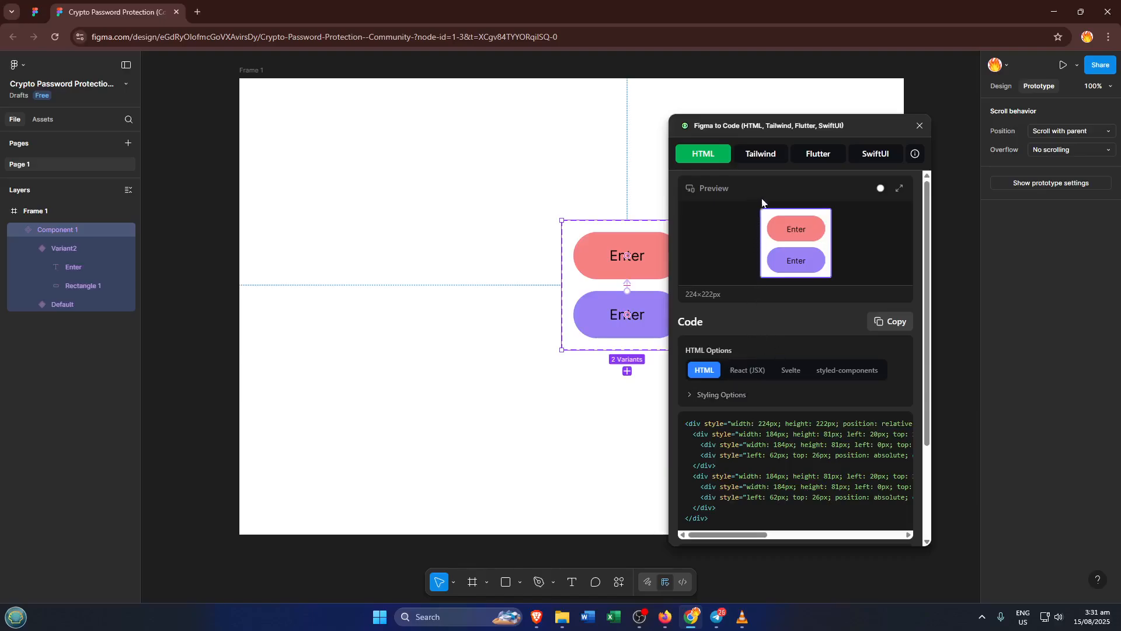
{"action": "mouse_move", "coordinate": [744, 197]}
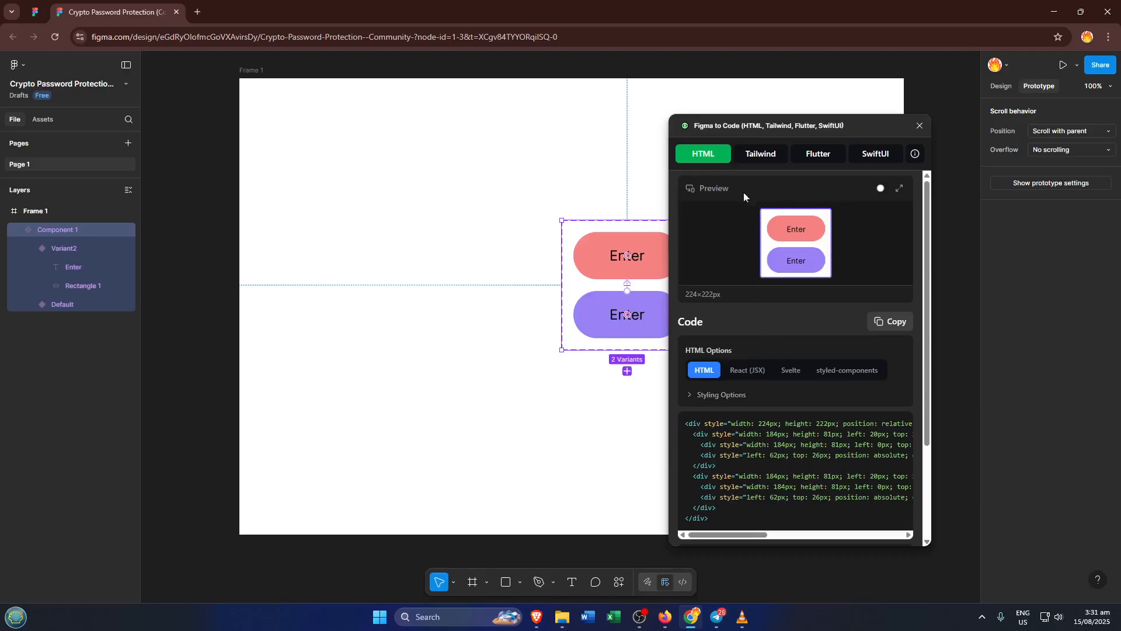
{"action": "mouse_move", "coordinate": [868, 266]}
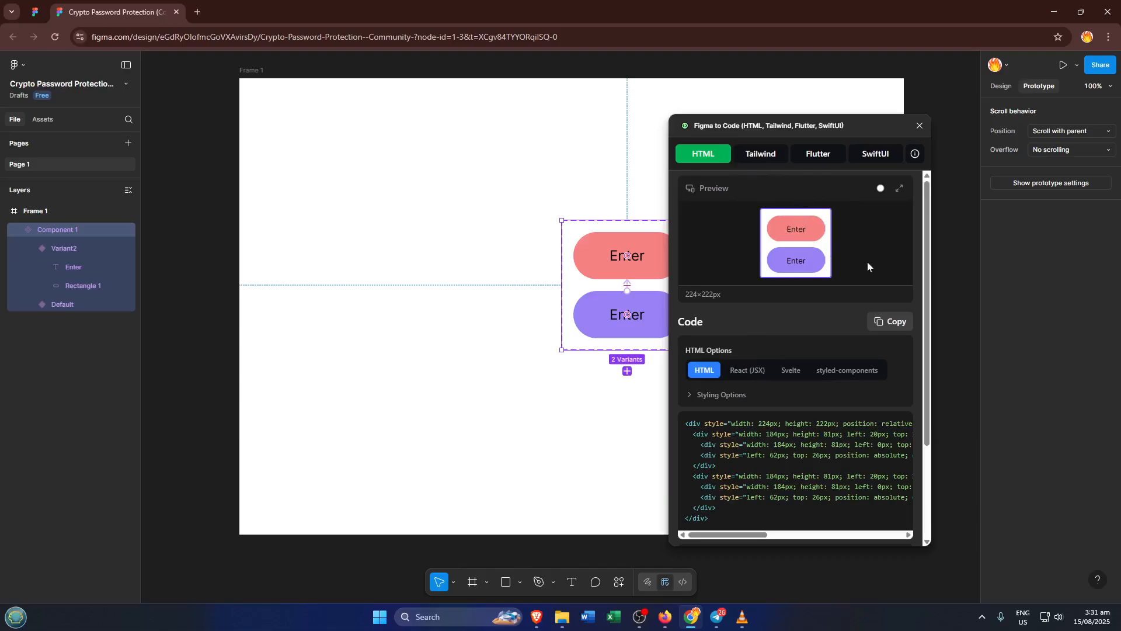
{"action": "mouse_move", "coordinate": [865, 336]}
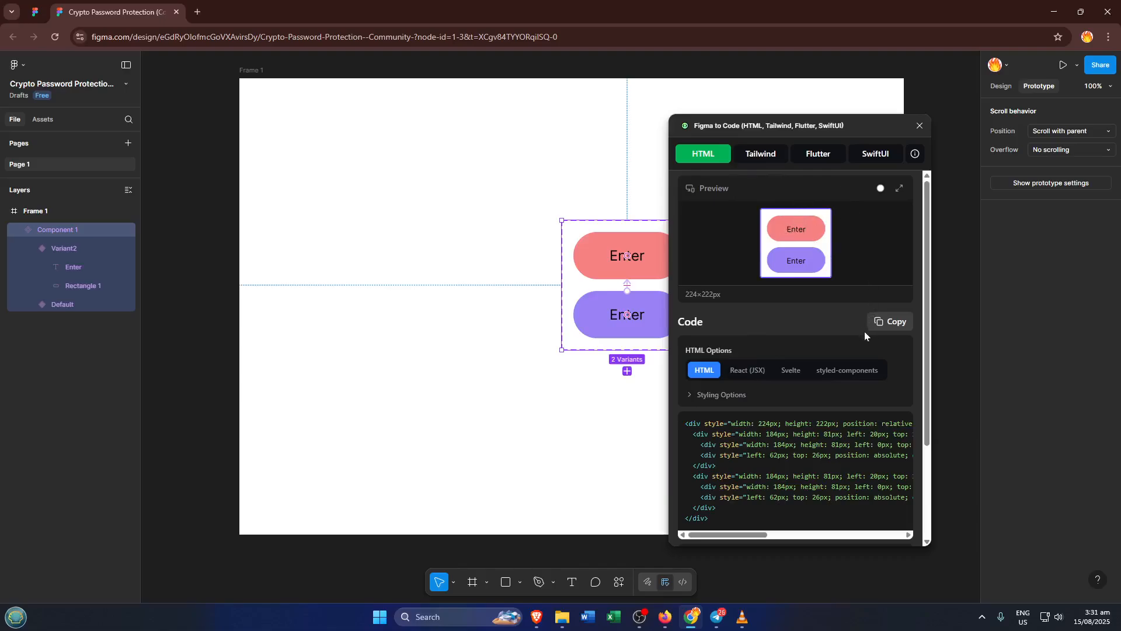
{"action": "mouse_move", "coordinate": [880, 349]}
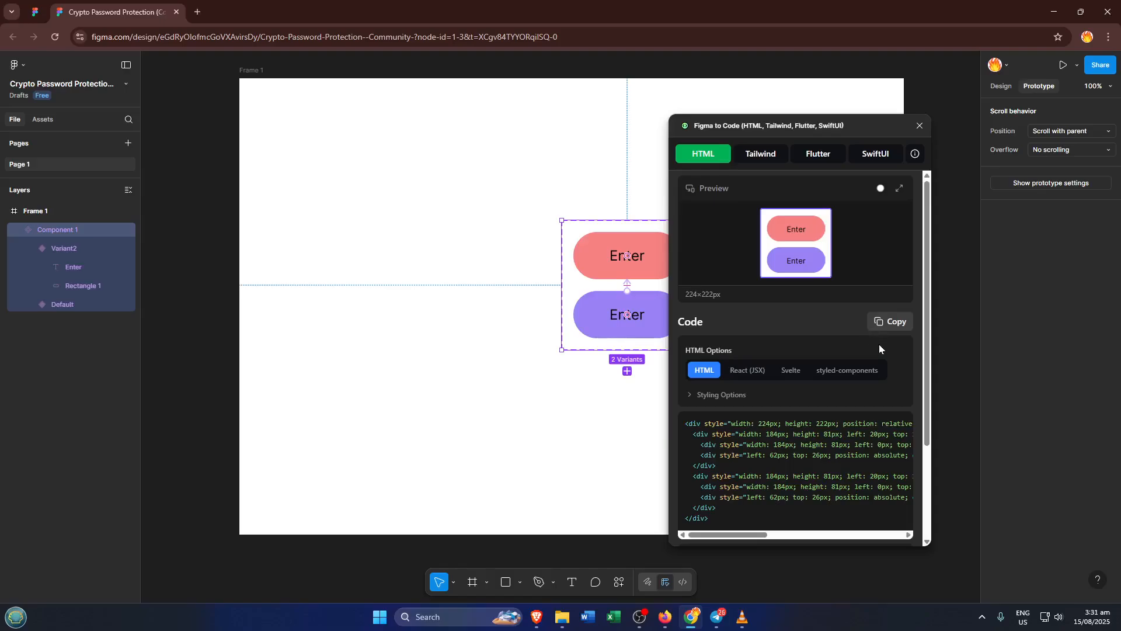
Copy the generated HTML for the two-variant Enter button from the plugin's Code section
{"action": "left_click", "coordinate": [889, 321]}
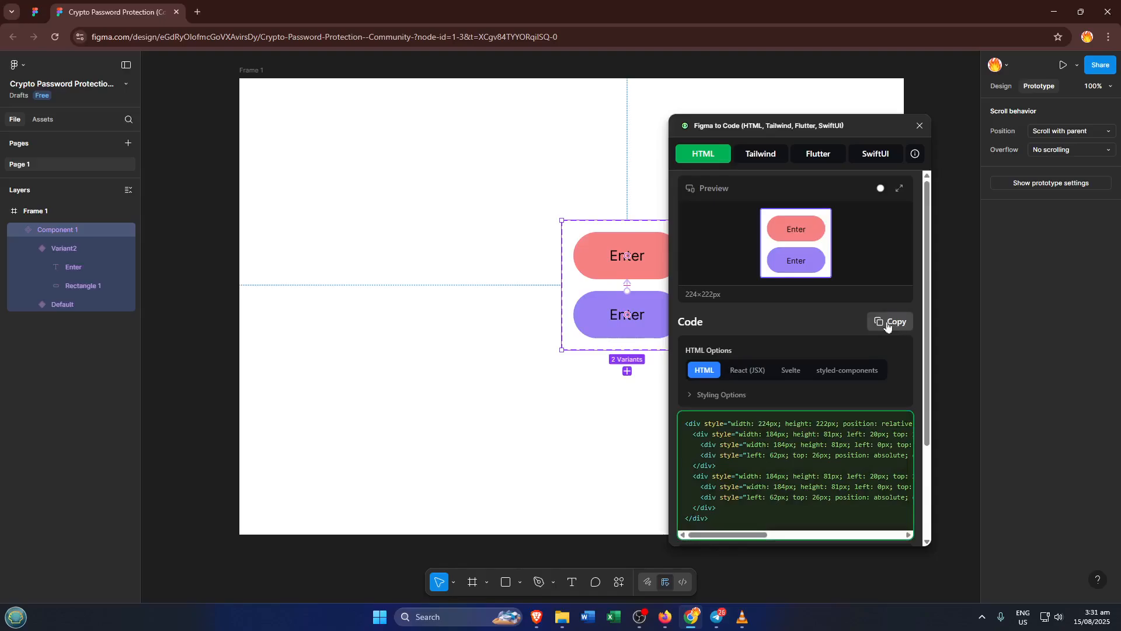
{"action": "mouse_move", "coordinate": [890, 323]}
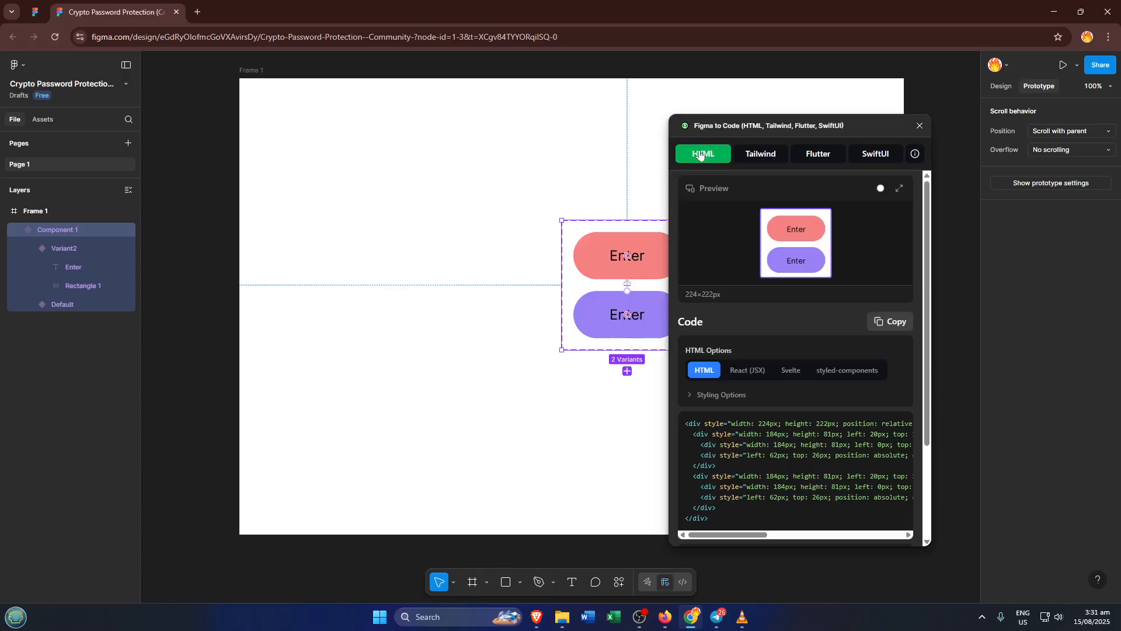
{"action": "mouse_move", "coordinate": [752, 309]}
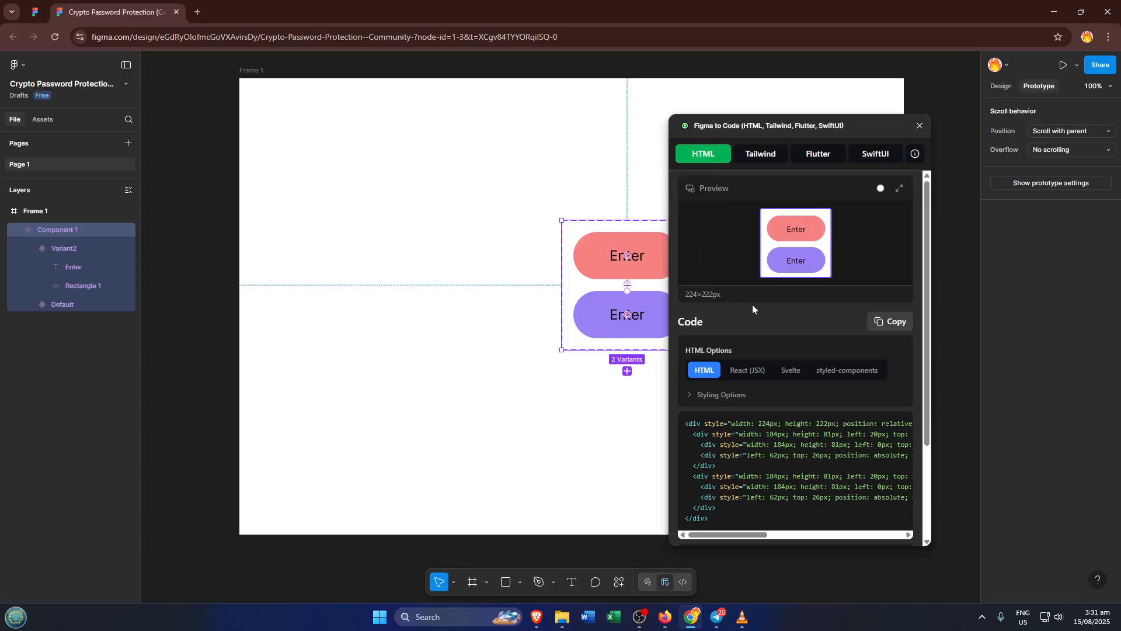
{"action": "mouse_move", "coordinate": [691, 281]}
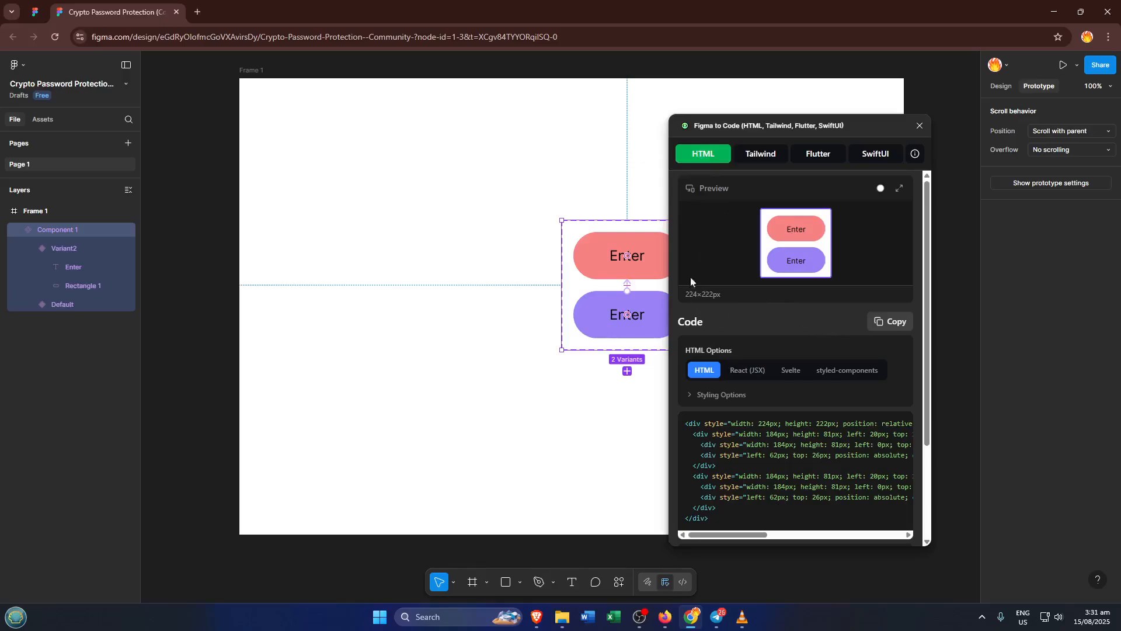
{"action": "mouse_move", "coordinate": [852, 328]}
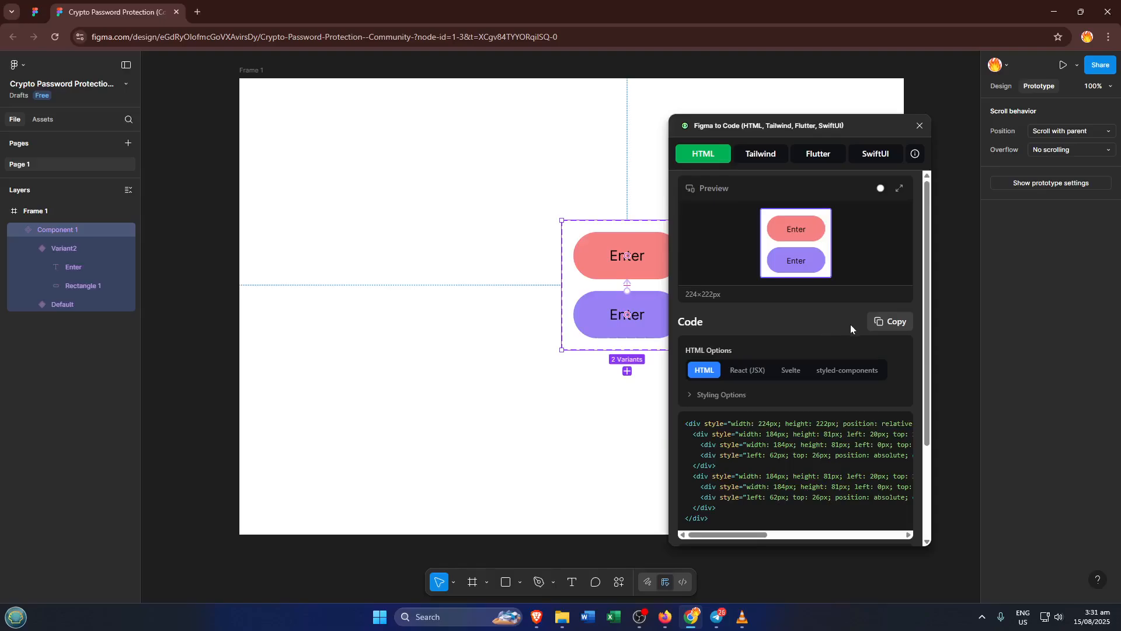
{"action": "left_click", "coordinate": [890, 321]}
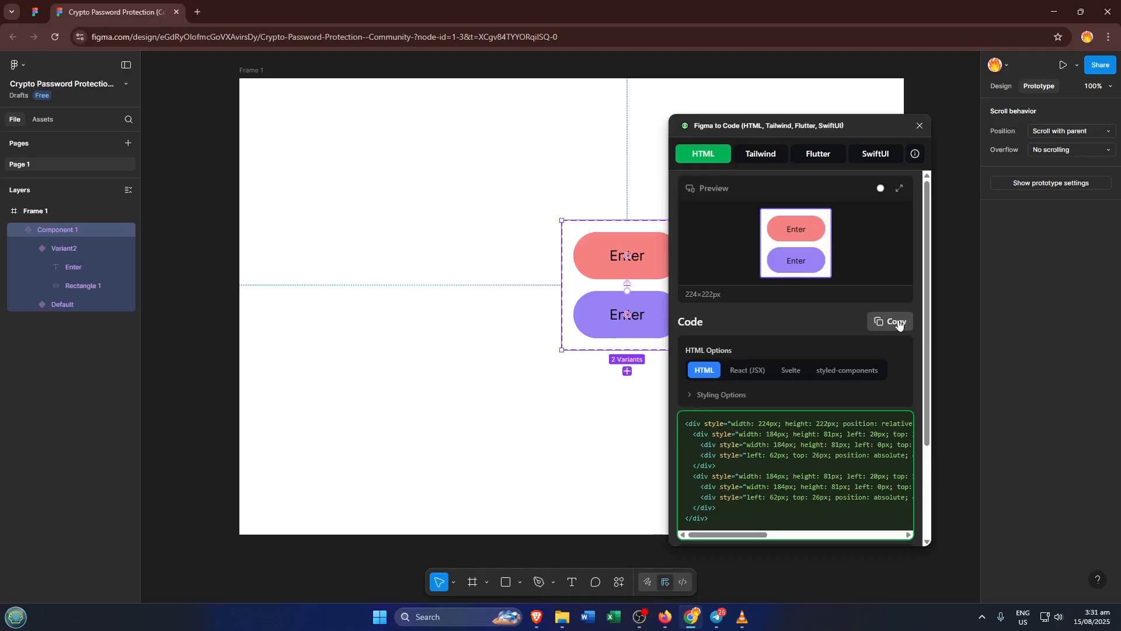
{"action": "left_click", "coordinate": [890, 321]}
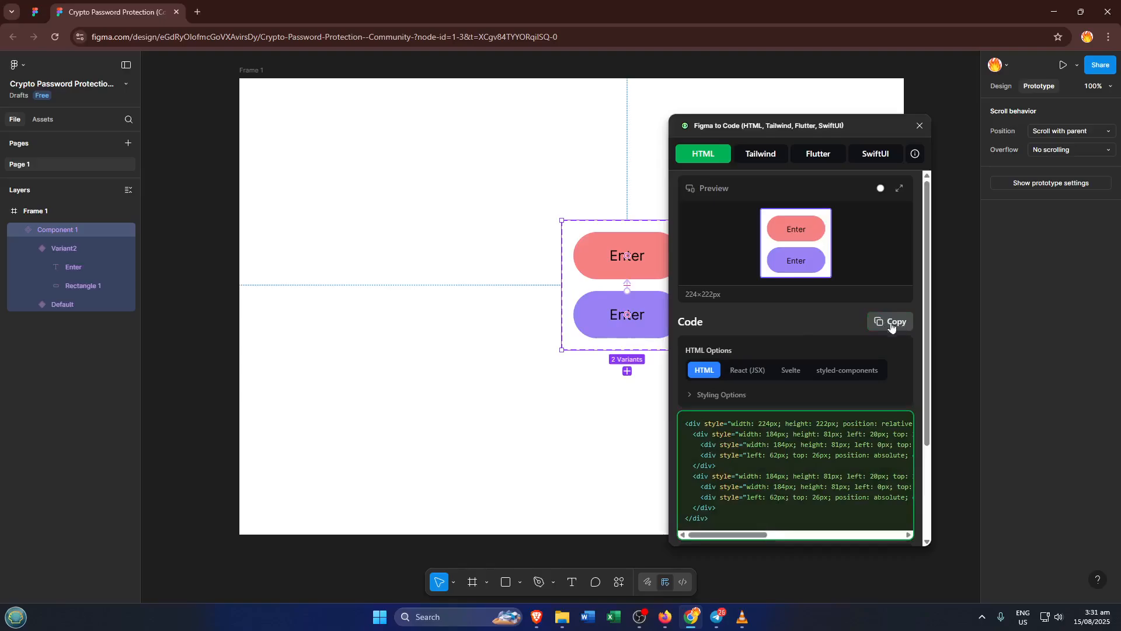
{"action": "left_click", "coordinate": [890, 321]}
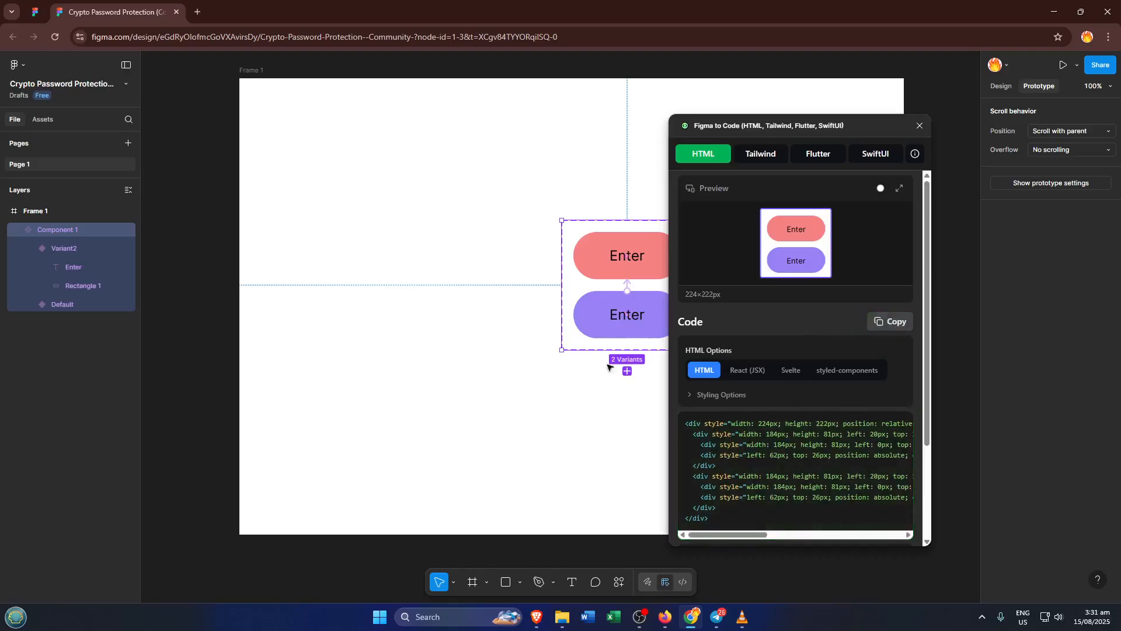
{"action": "mouse_move", "coordinate": [501, 378]}
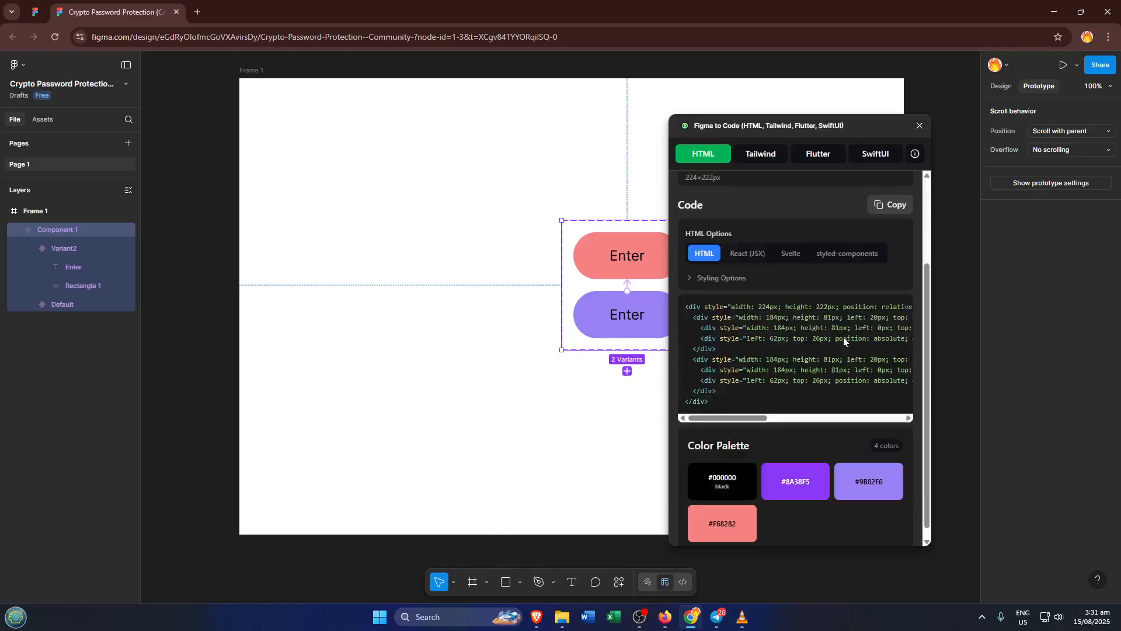
{"action": "mouse_move", "coordinate": [843, 339]}
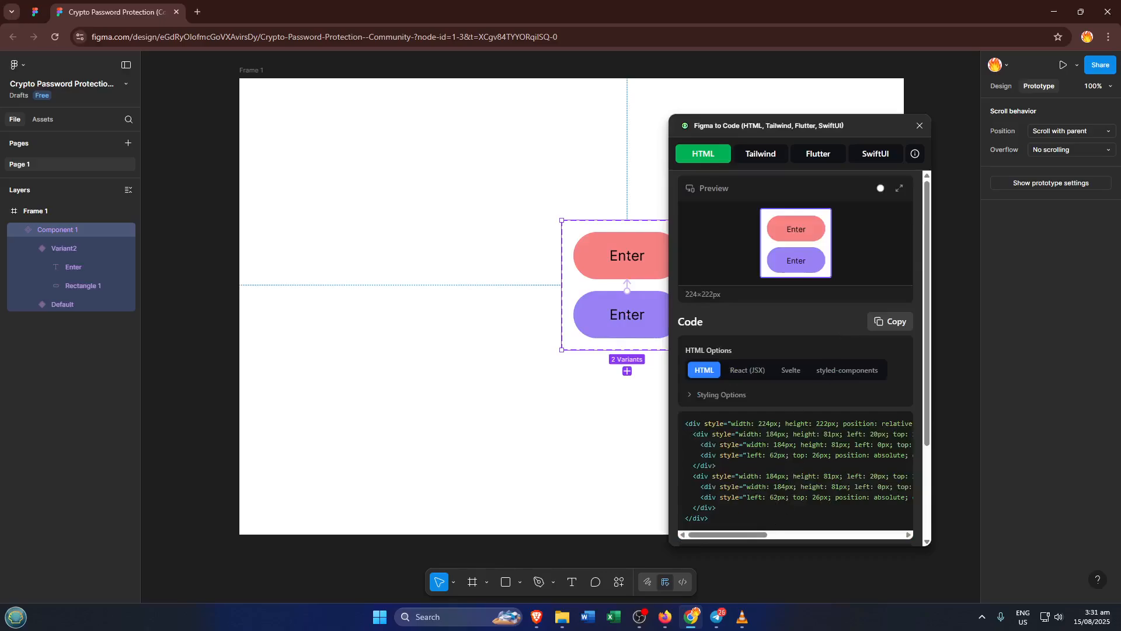
{"action": "scroll", "scroll_direction": "down", "scroll_amount": 3}
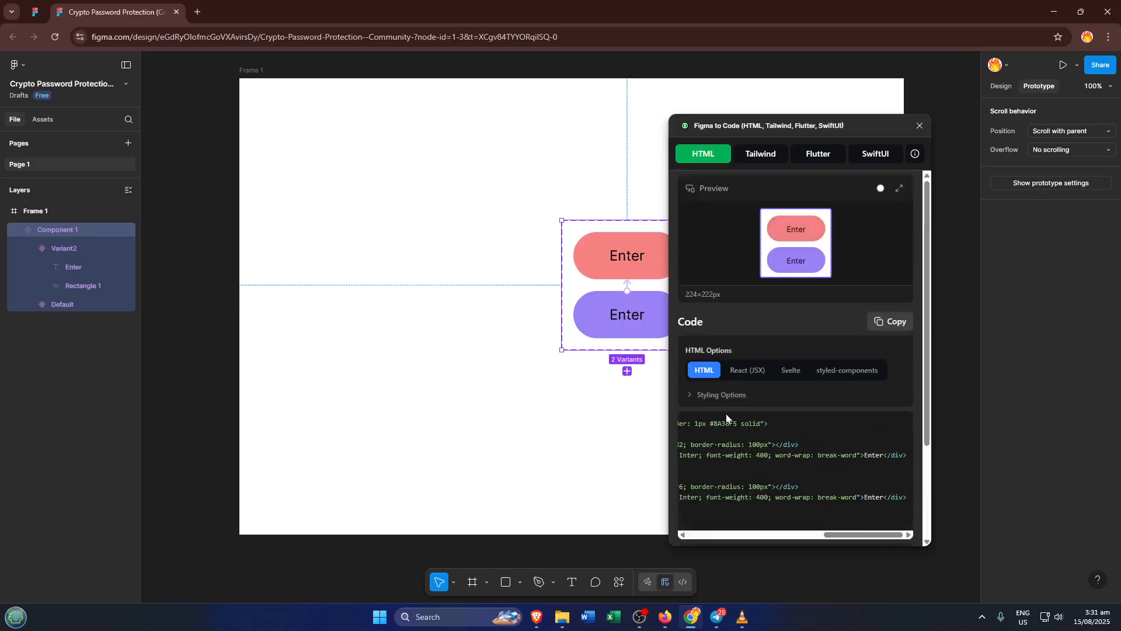
{"action": "mouse_move", "coordinate": [435, 372]}
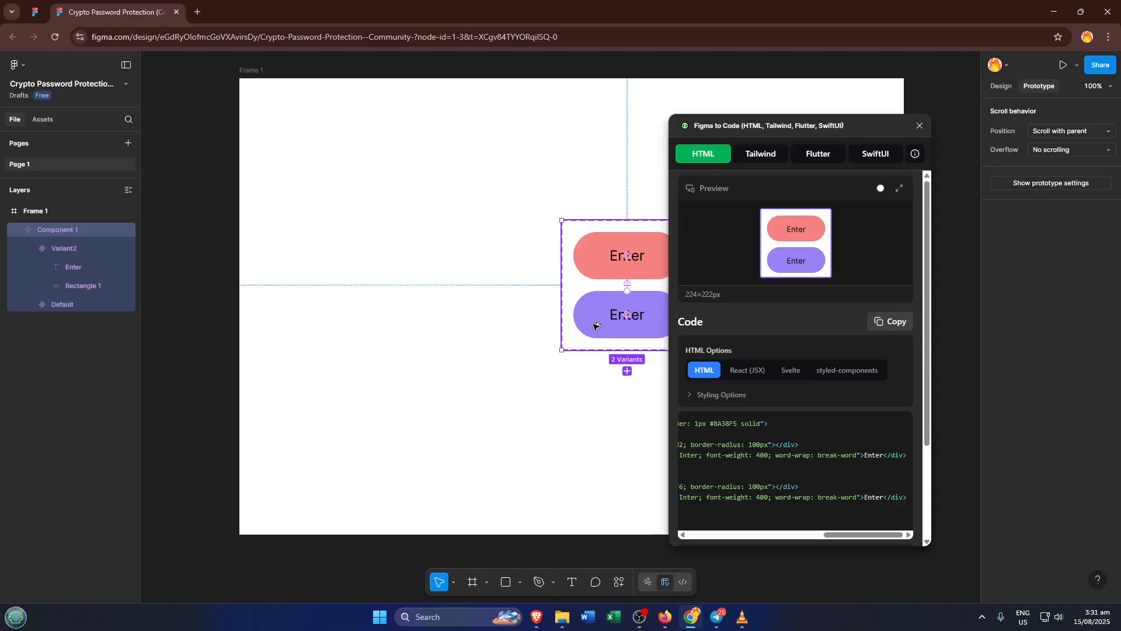
{"action": "mouse_move", "coordinate": [597, 331]}
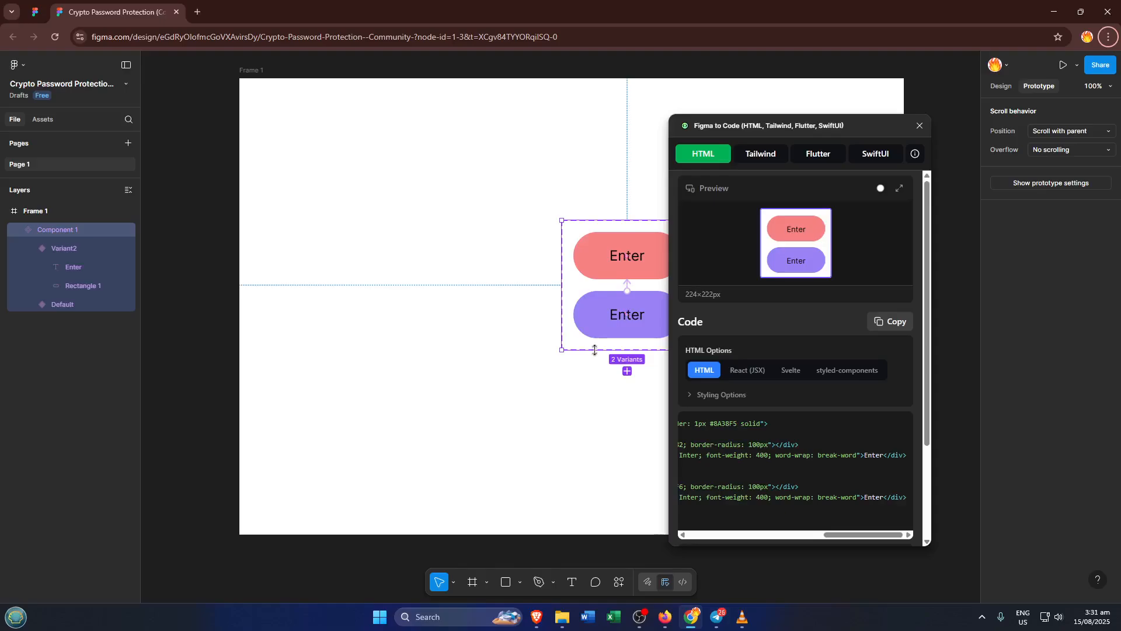
{"action": "mouse_move", "coordinate": [596, 359]}
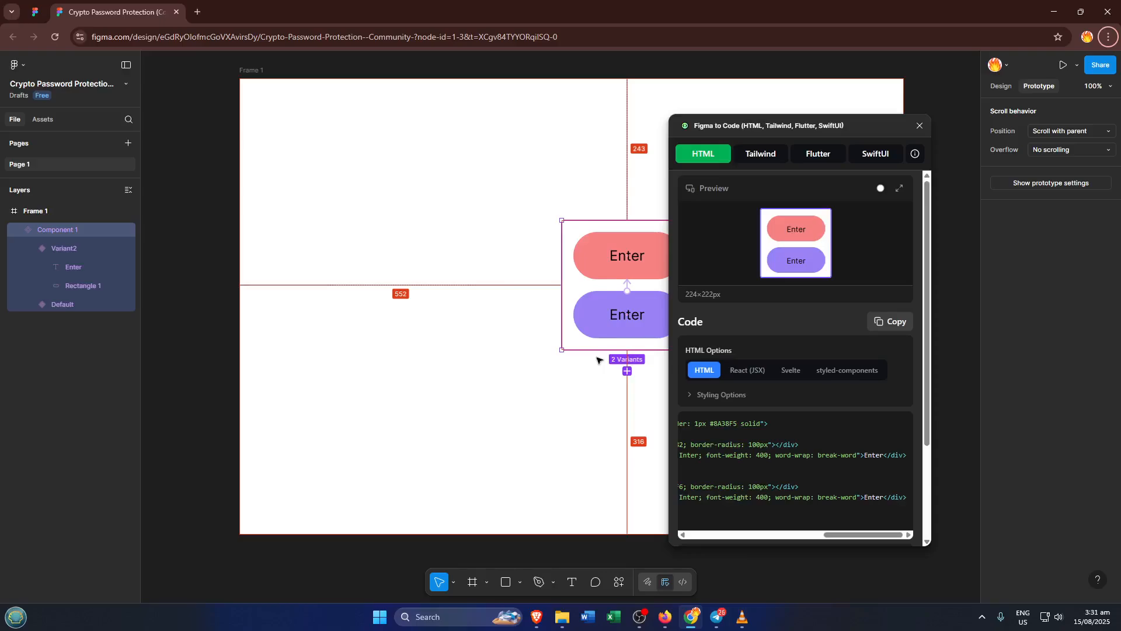
{"action": "mouse_move", "coordinate": [599, 363]}
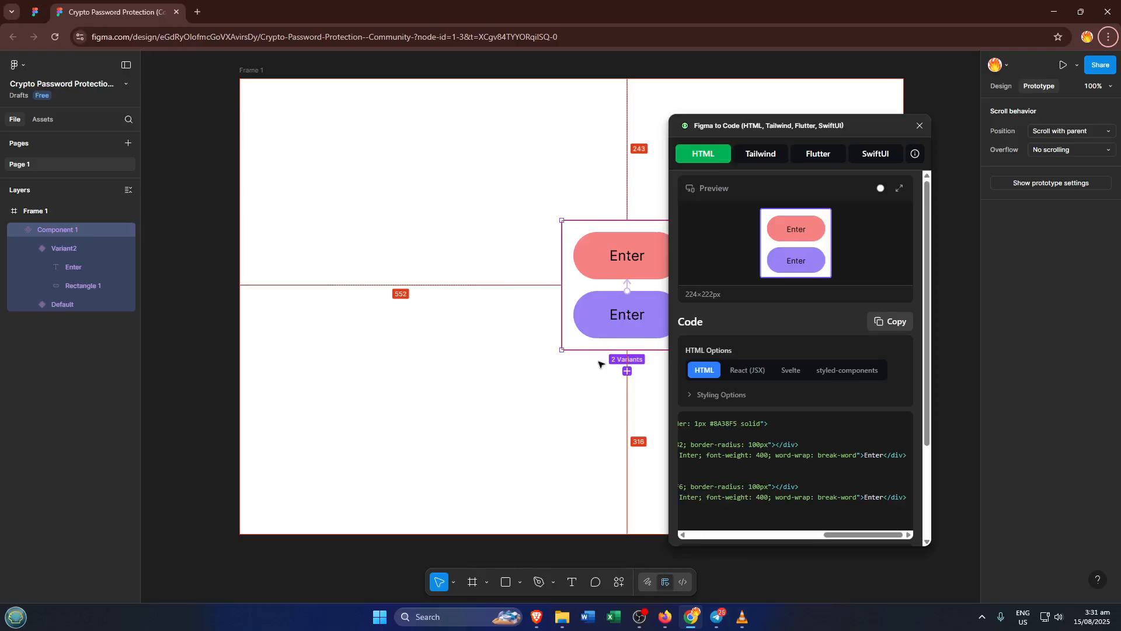